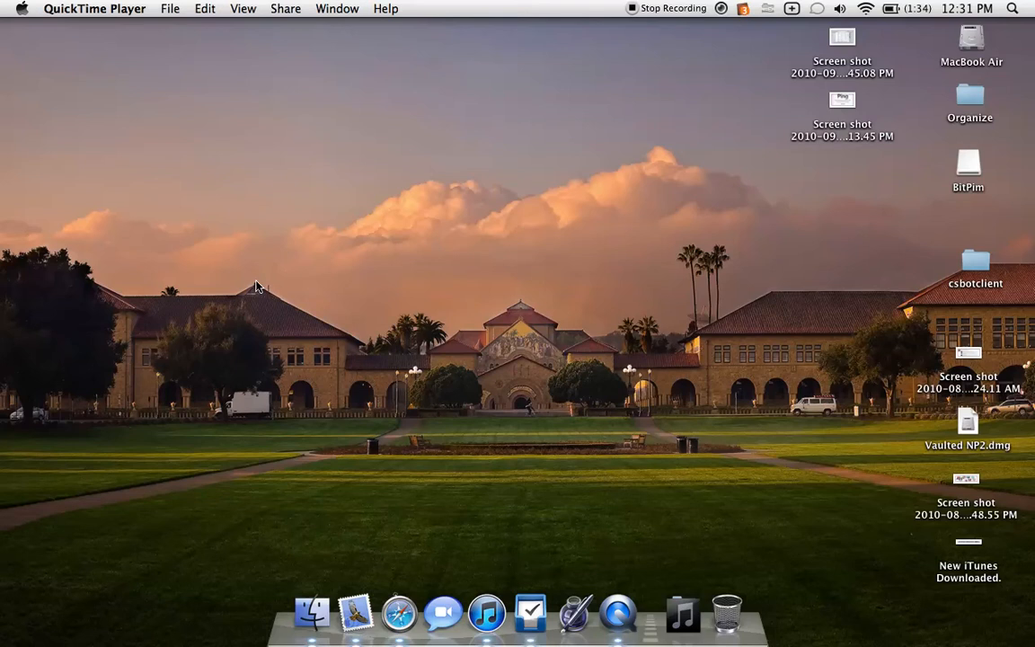
pyautogui.moveTo(397, 301)
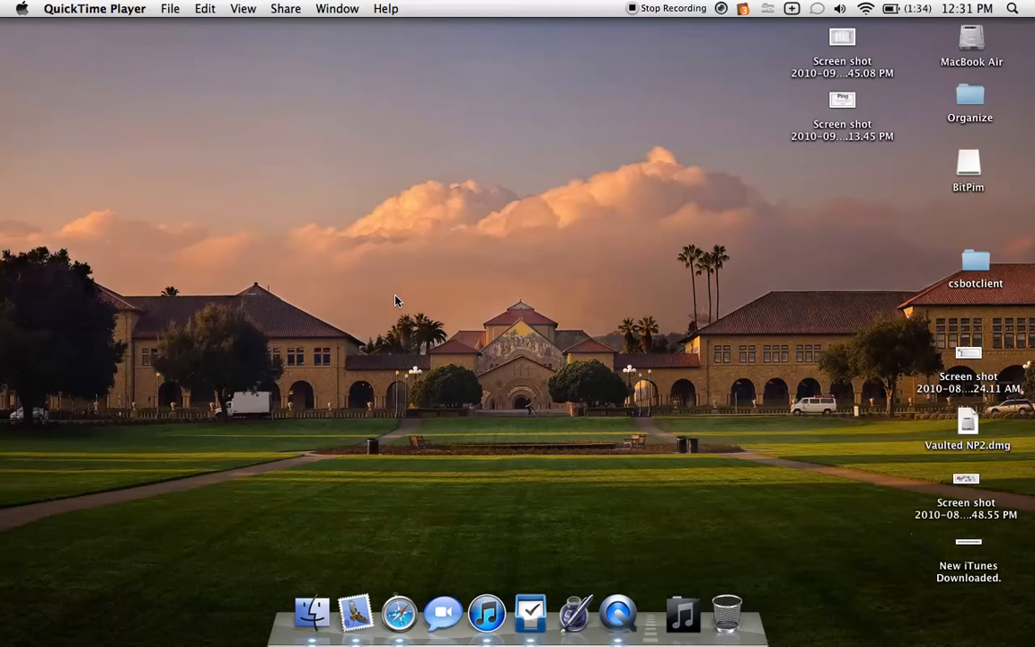
pyautogui.moveTo(399, 612)
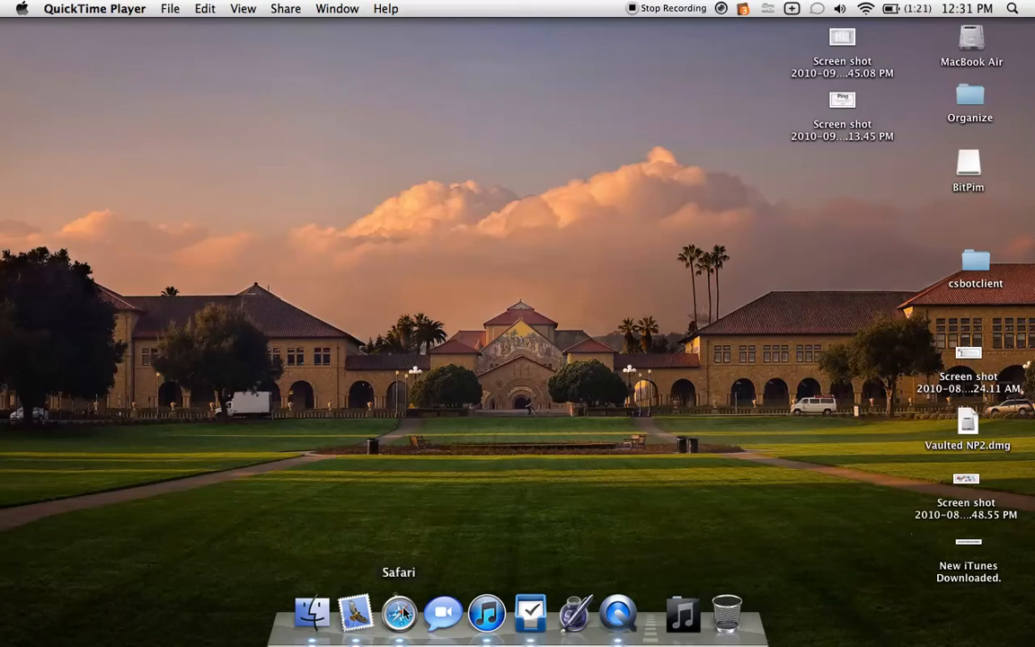
# Launch Safari from the Dock to reach the iPod shuffle overview page.
pyautogui.click(399, 614)
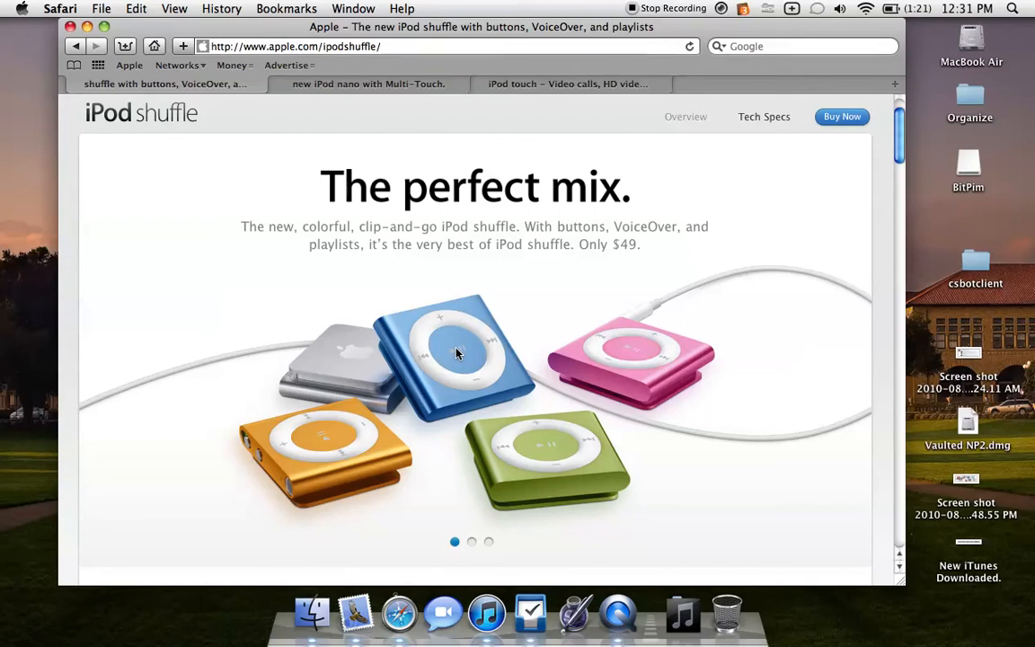
pyautogui.moveTo(464, 114)
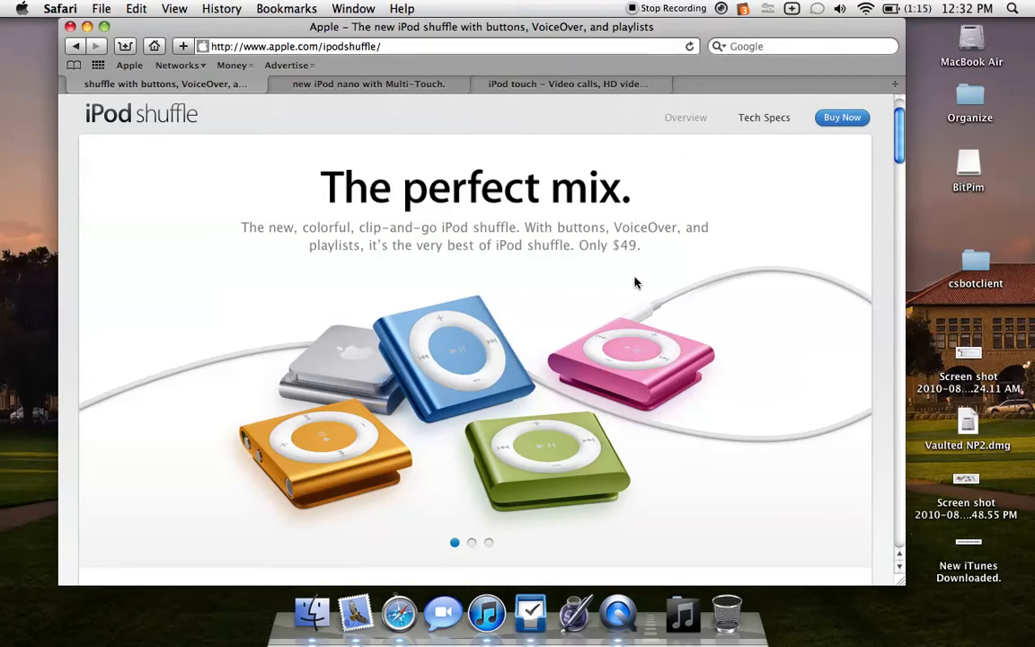
pyautogui.moveTo(468, 540)
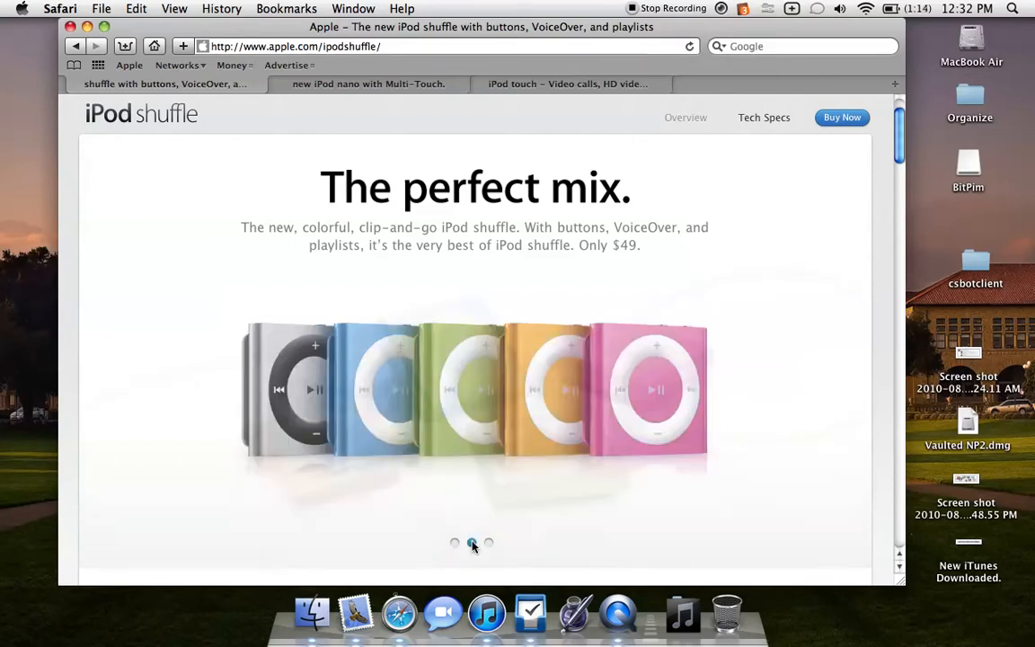
pyautogui.click(489, 543)
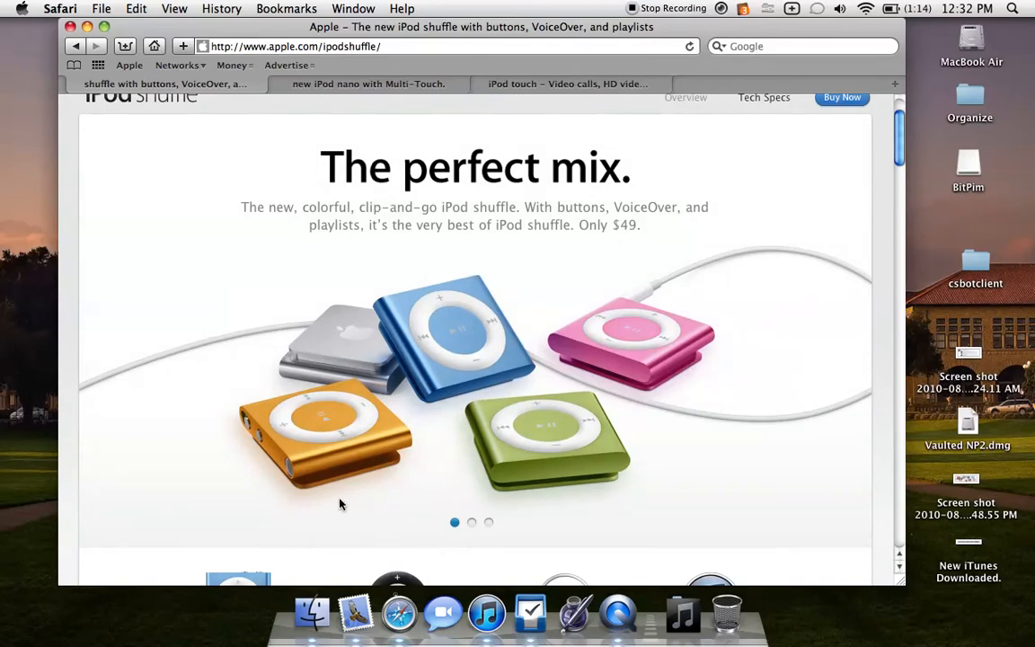
pyautogui.moveTo(251, 436)
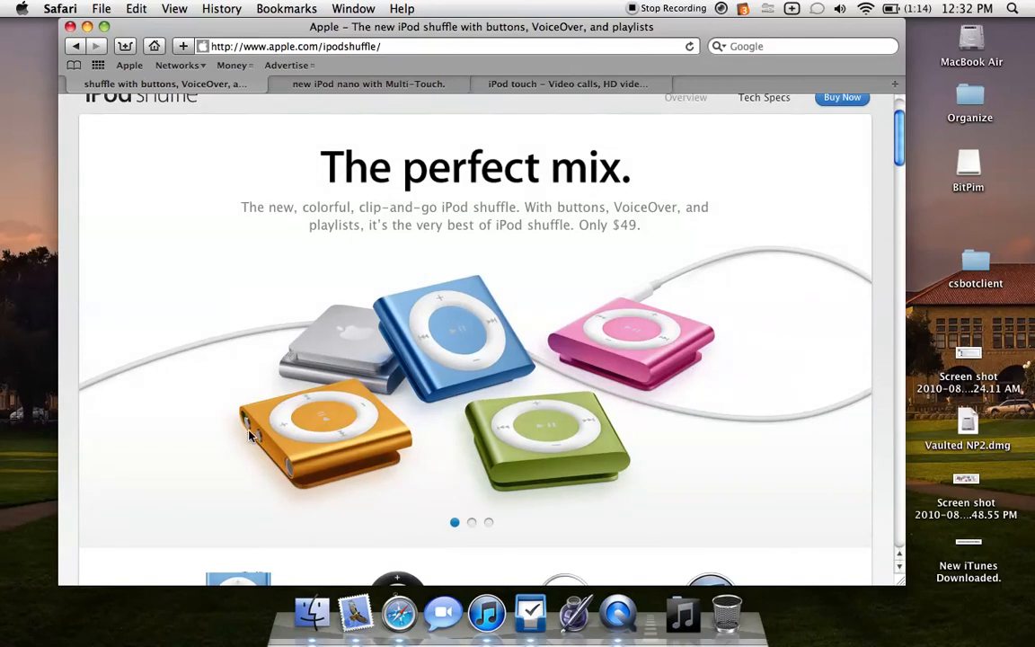
pyautogui.scroll(-3)
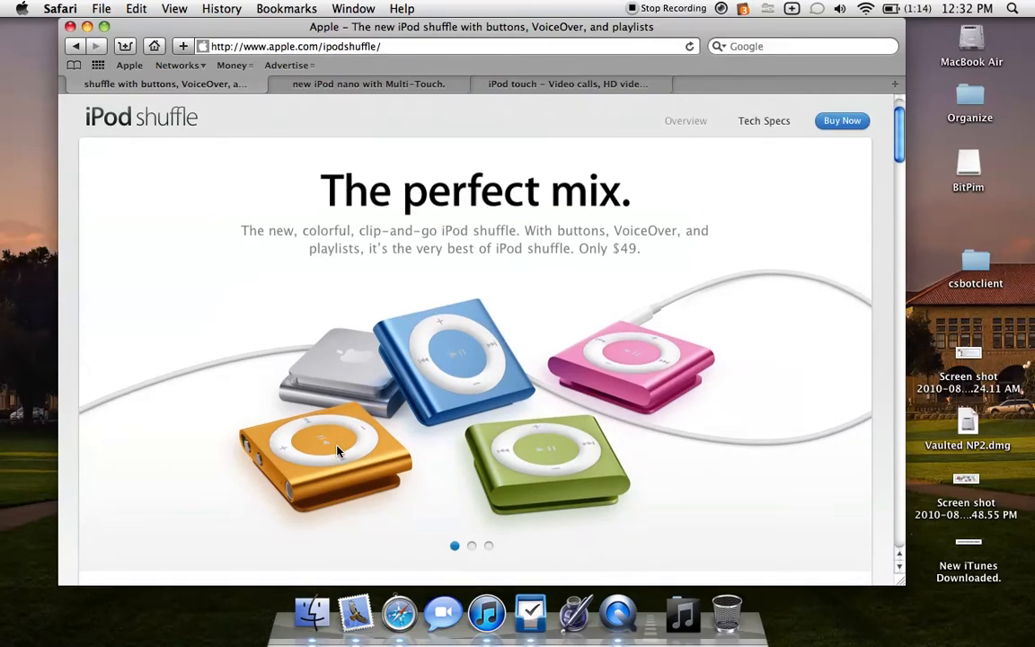
pyautogui.moveTo(424, 459)
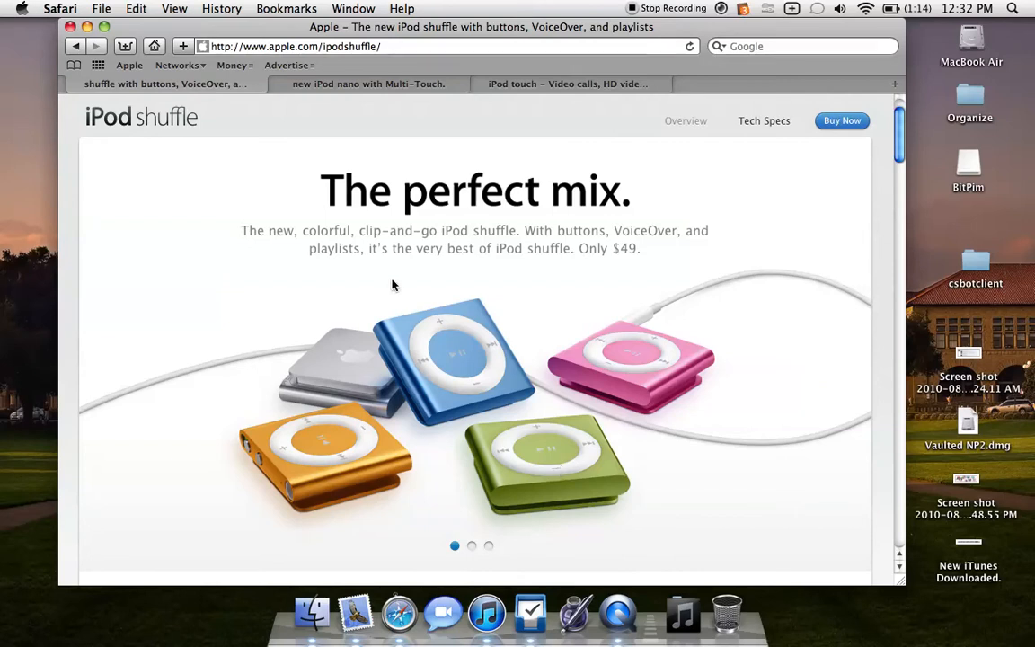
pyautogui.moveTo(369, 83)
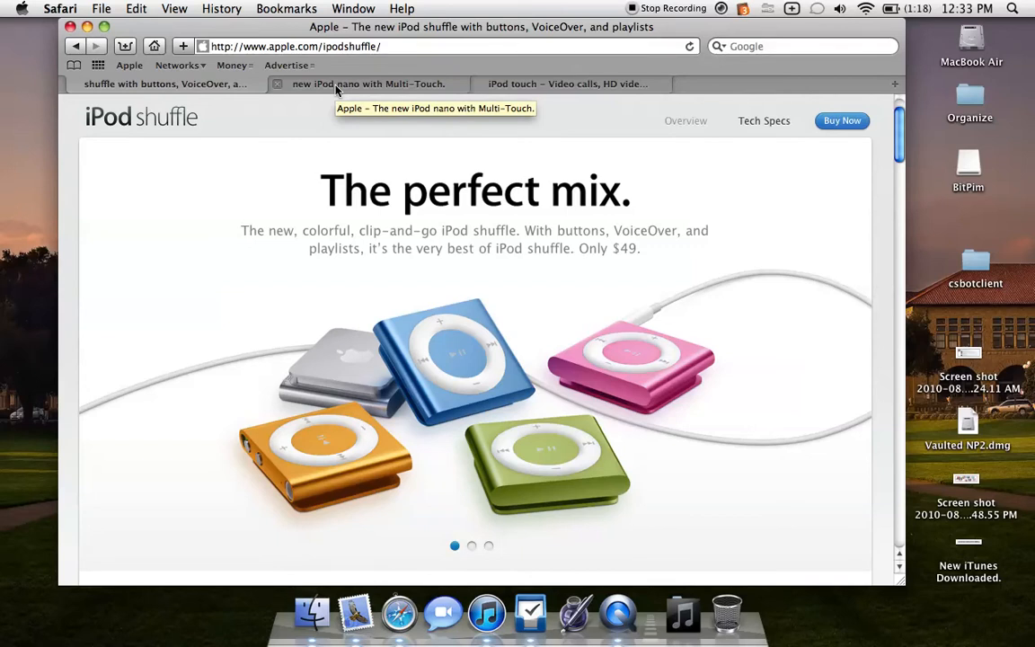
pyautogui.moveTo(368, 83)
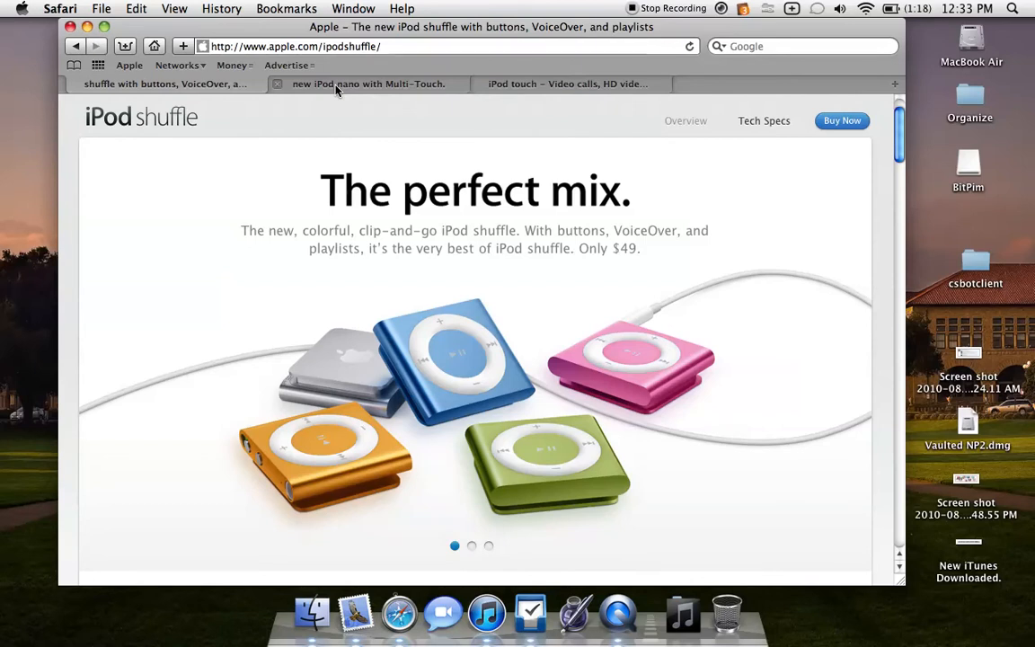
# Switch to the iPod nano tab, close the iPod shuffle tab, and scroll the nano page.
pyautogui.click(366, 83)
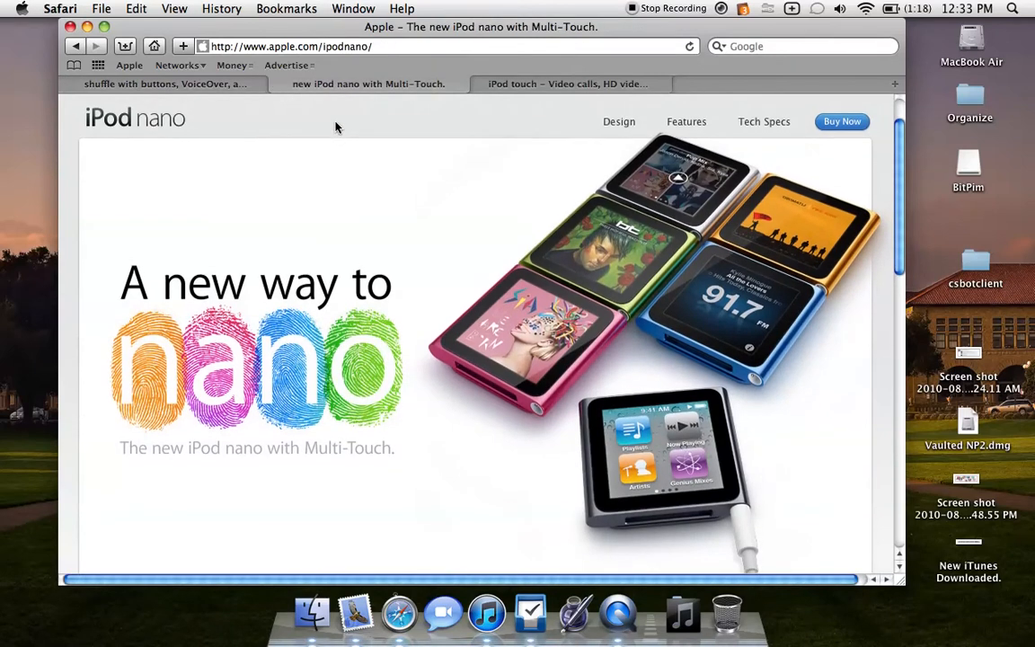
pyautogui.moveTo(360, 161)
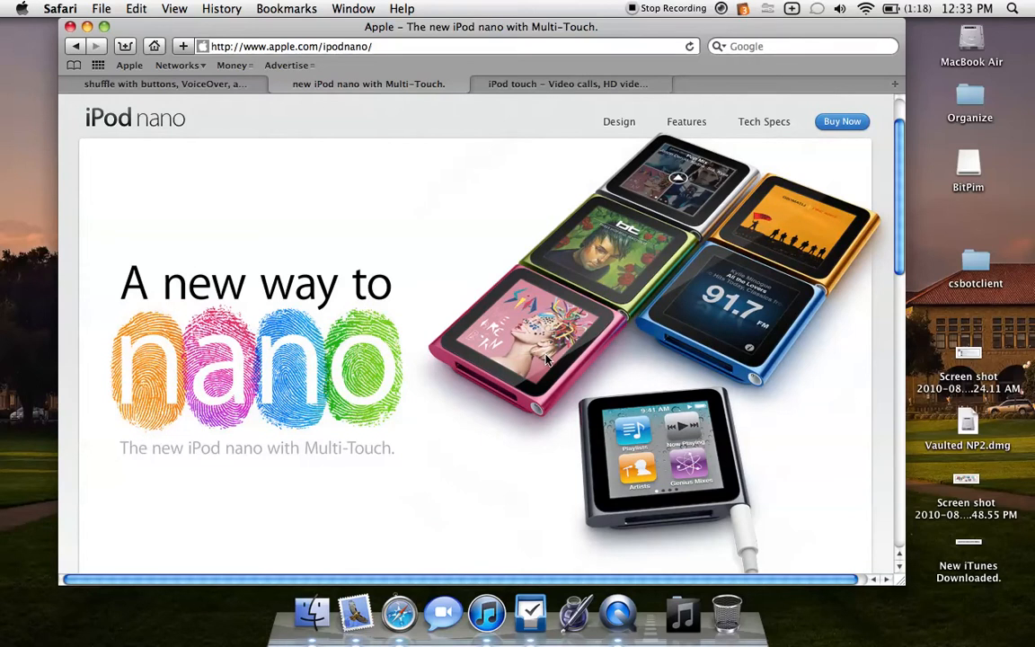
pyautogui.moveTo(165, 89)
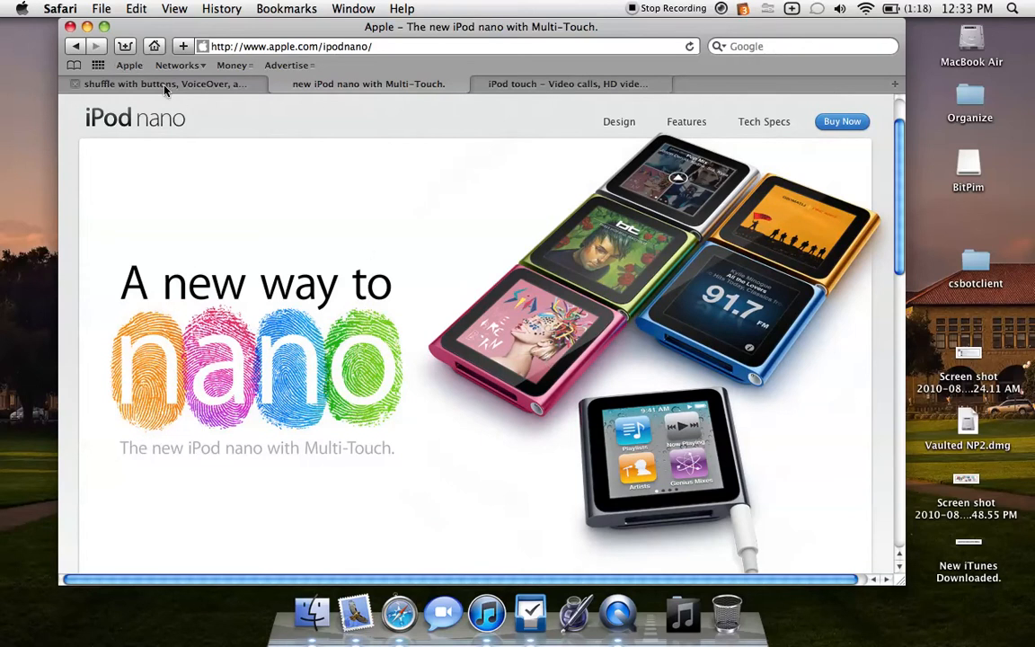
pyautogui.click(162, 83)
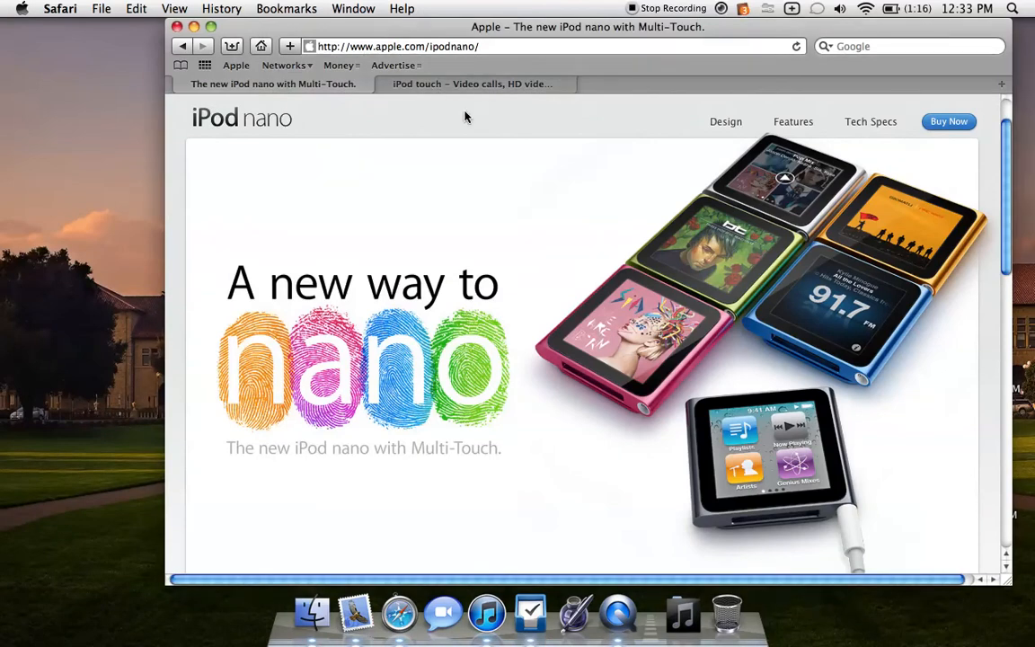
pyautogui.moveTo(757, 461)
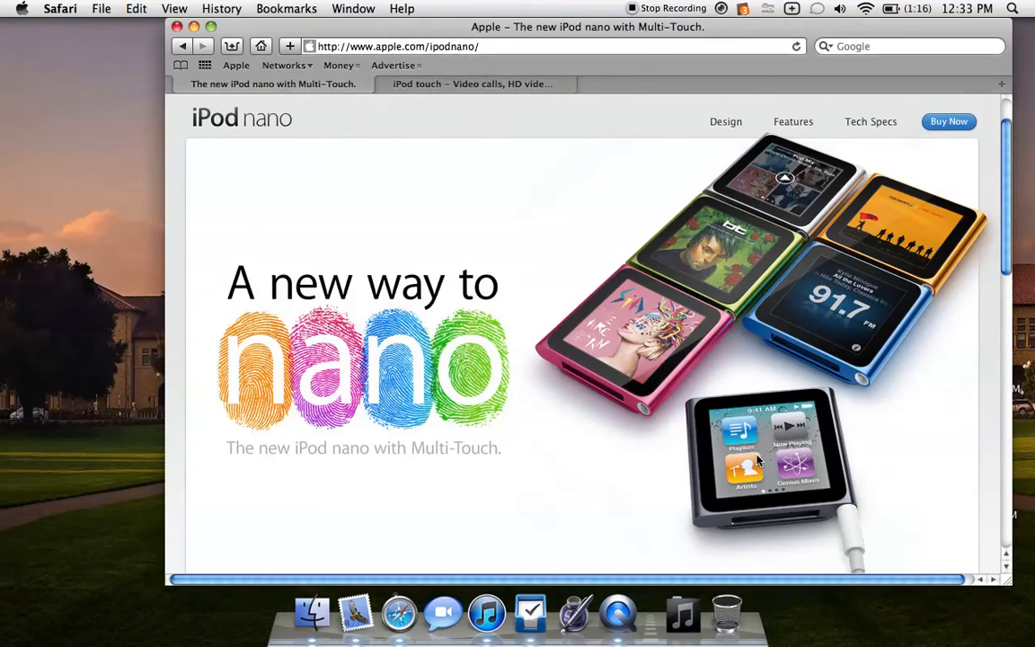
pyautogui.moveTo(761, 470)
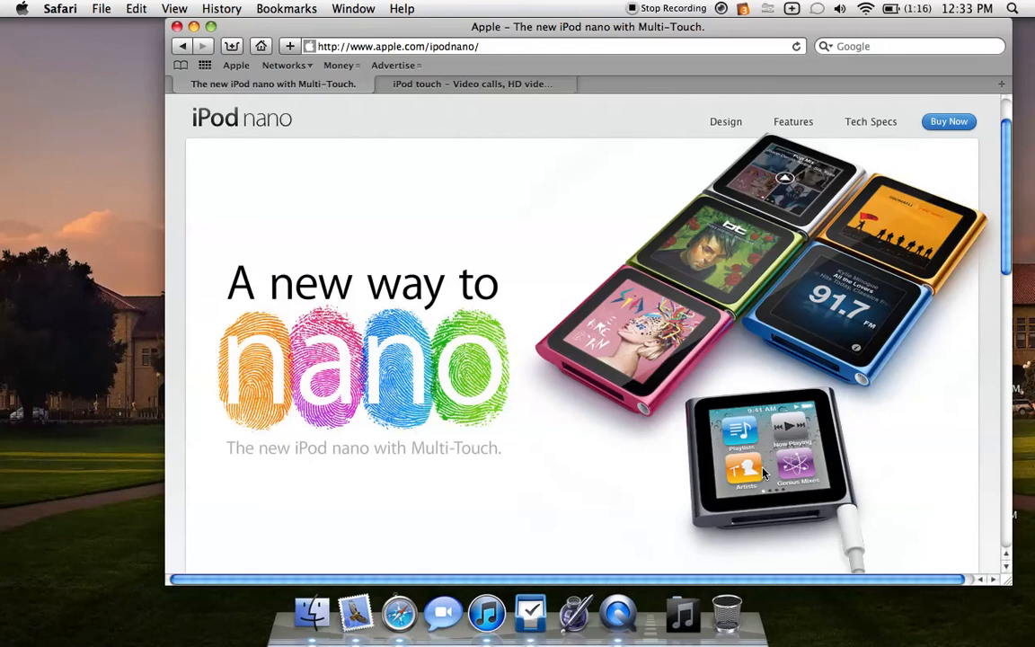
pyautogui.moveTo(809, 179)
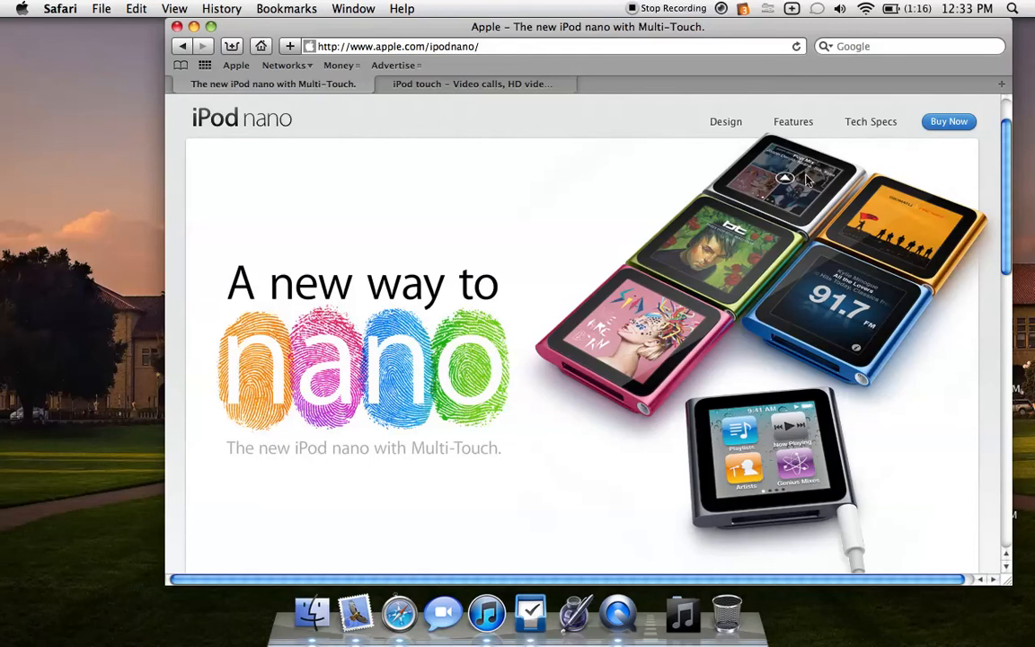
pyautogui.scroll(3)
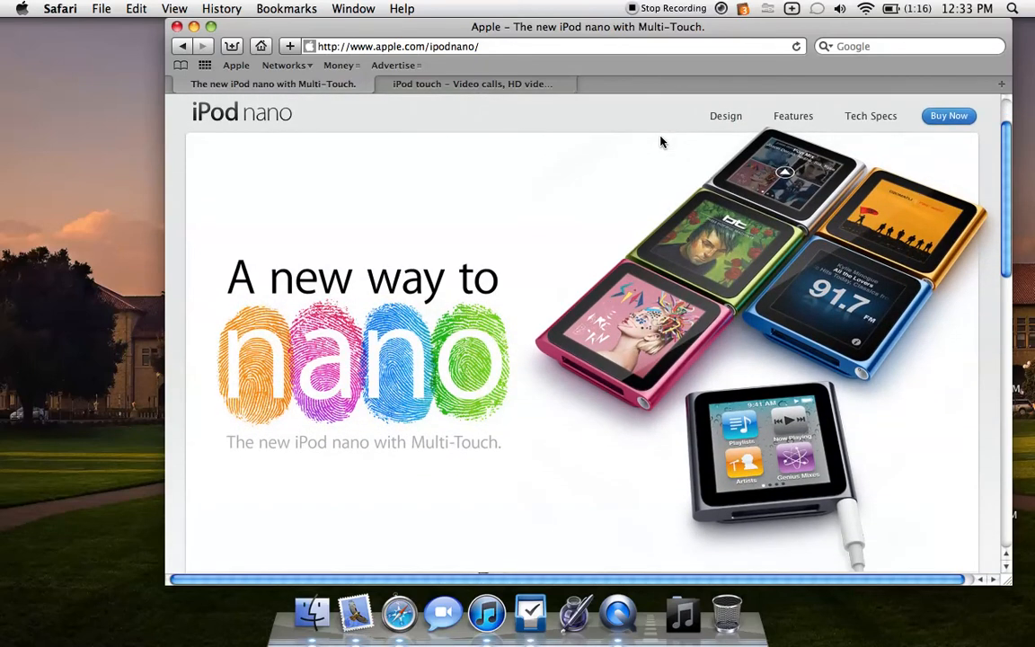
pyautogui.moveTo(737, 132)
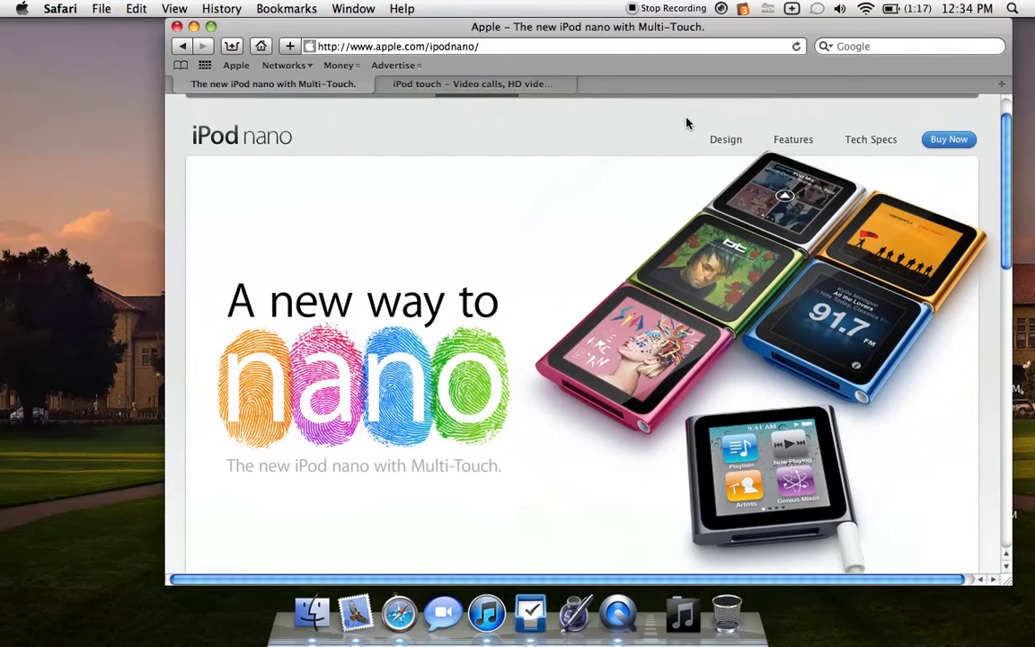
pyautogui.scroll(-3)
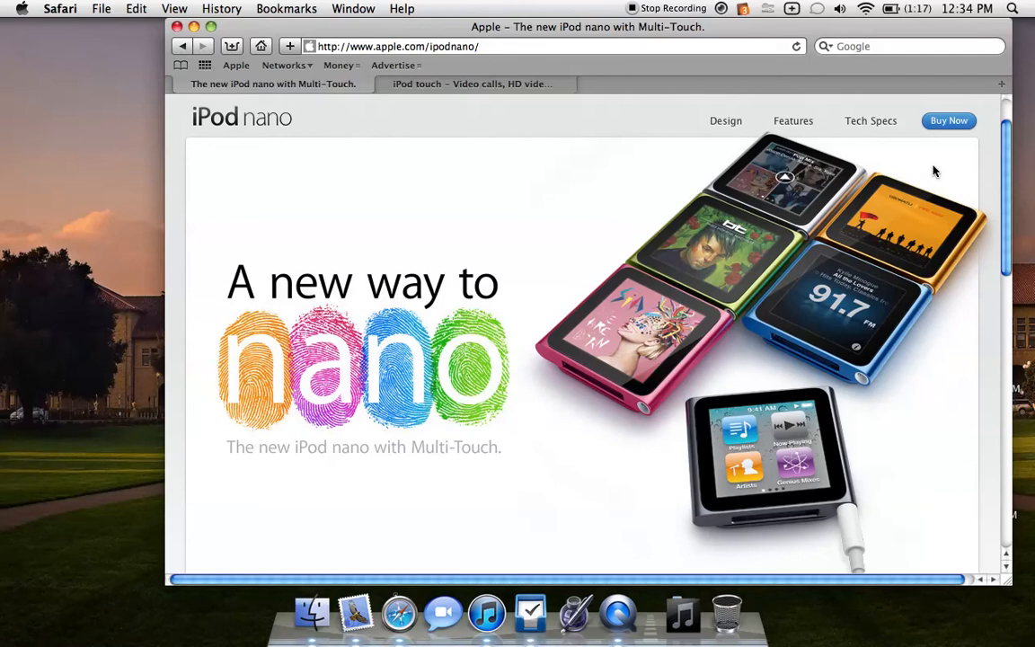
pyautogui.click(949, 120)
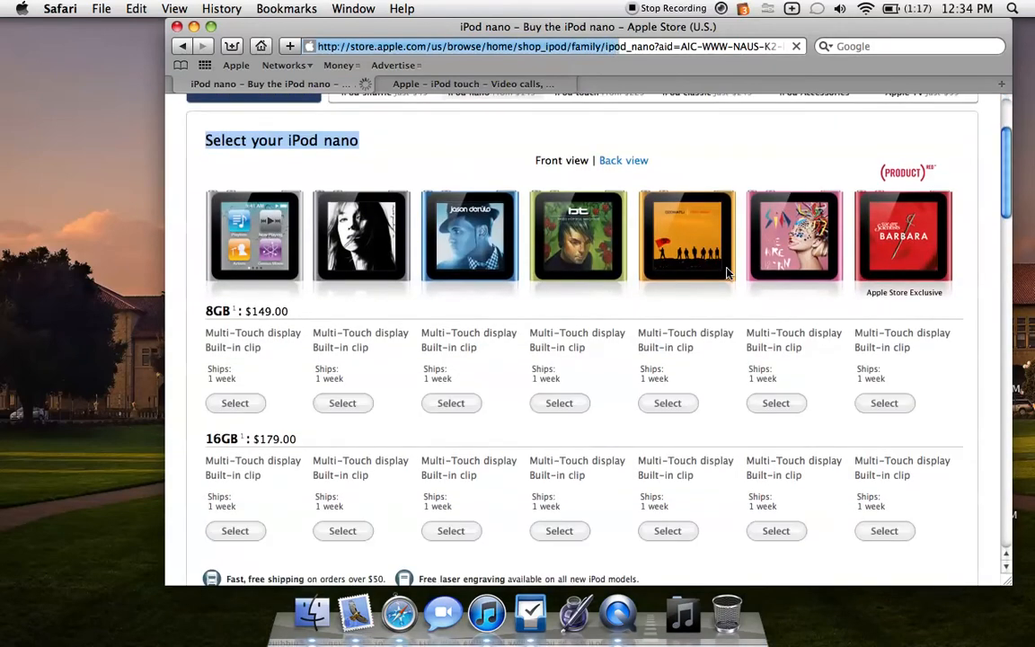
pyautogui.scroll(-3)
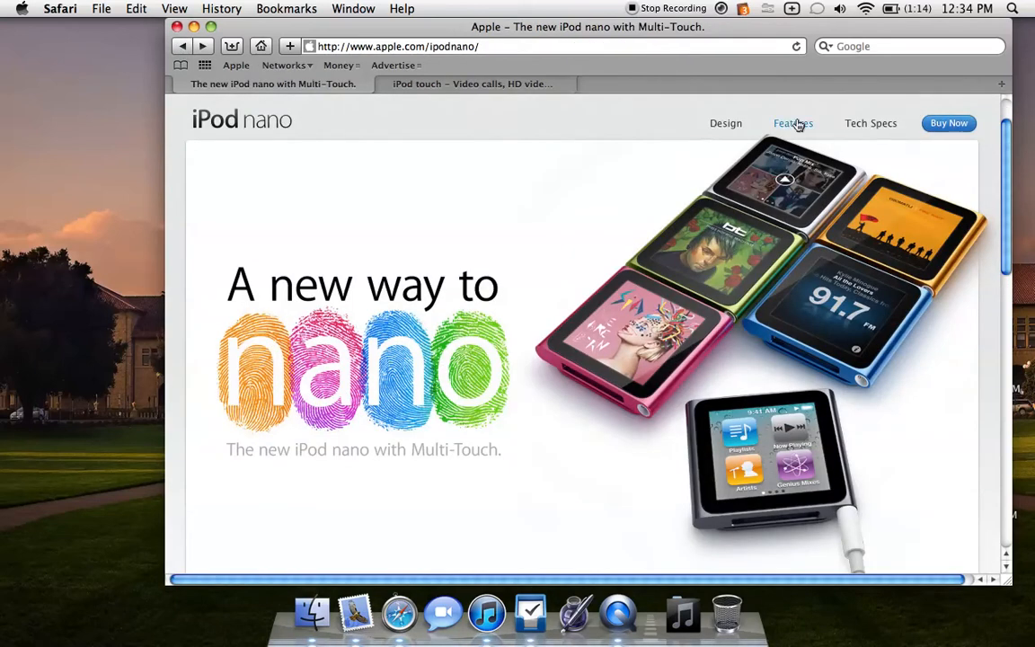
pyautogui.click(725, 124)
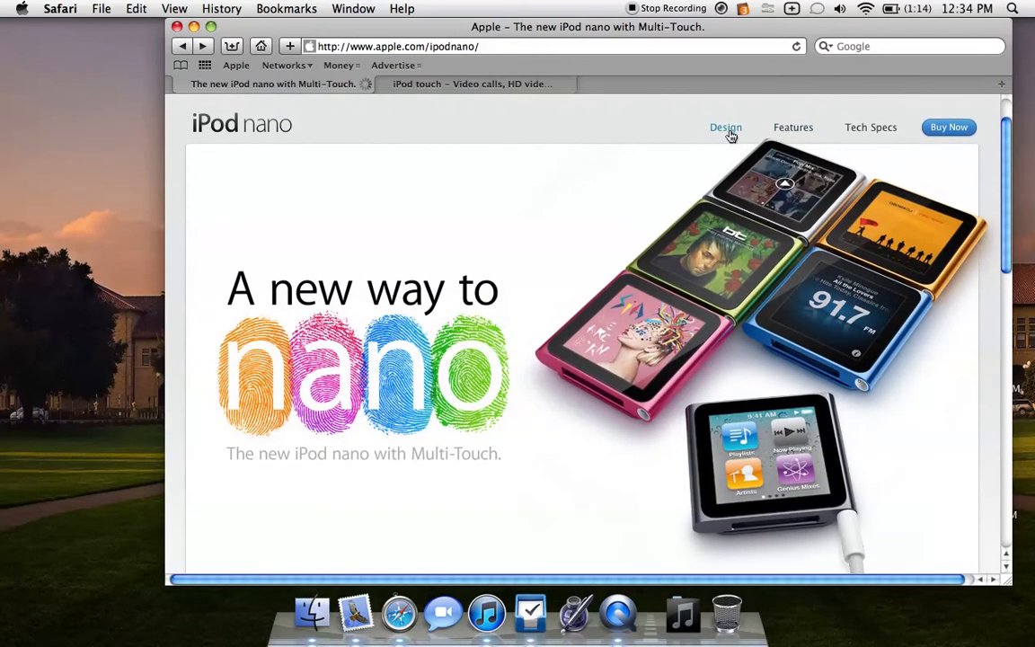
pyautogui.click(727, 127)
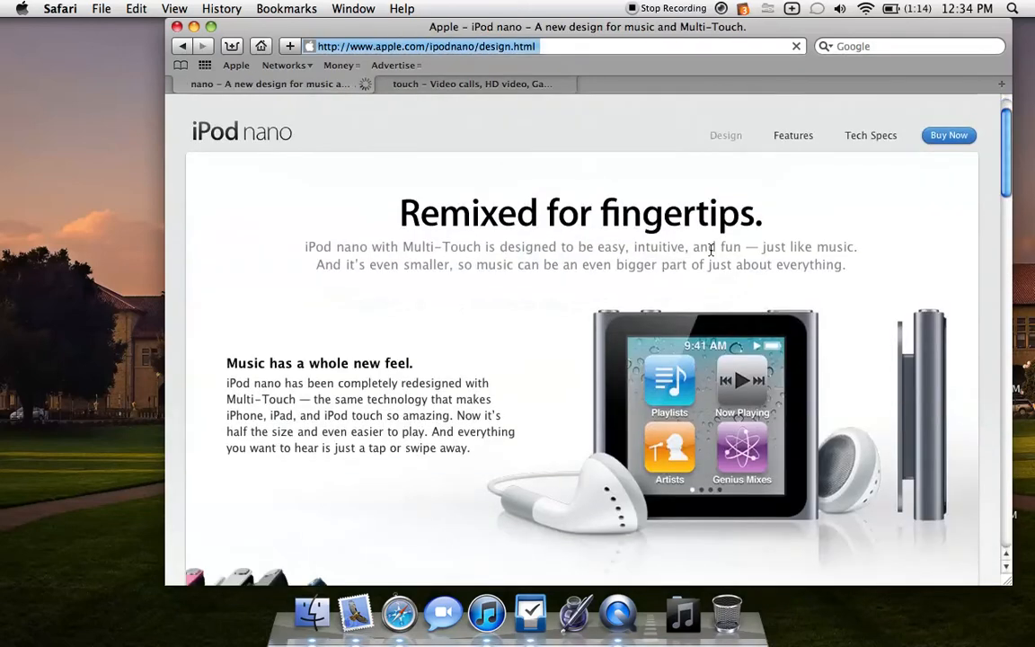
pyautogui.scroll(-3)
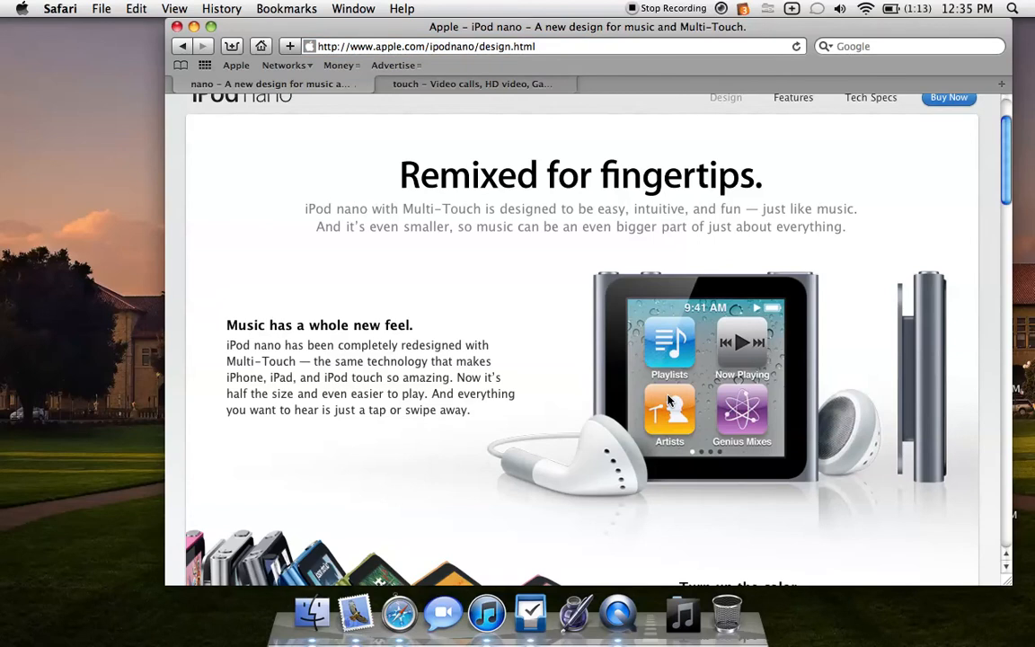
pyautogui.scroll(-3)
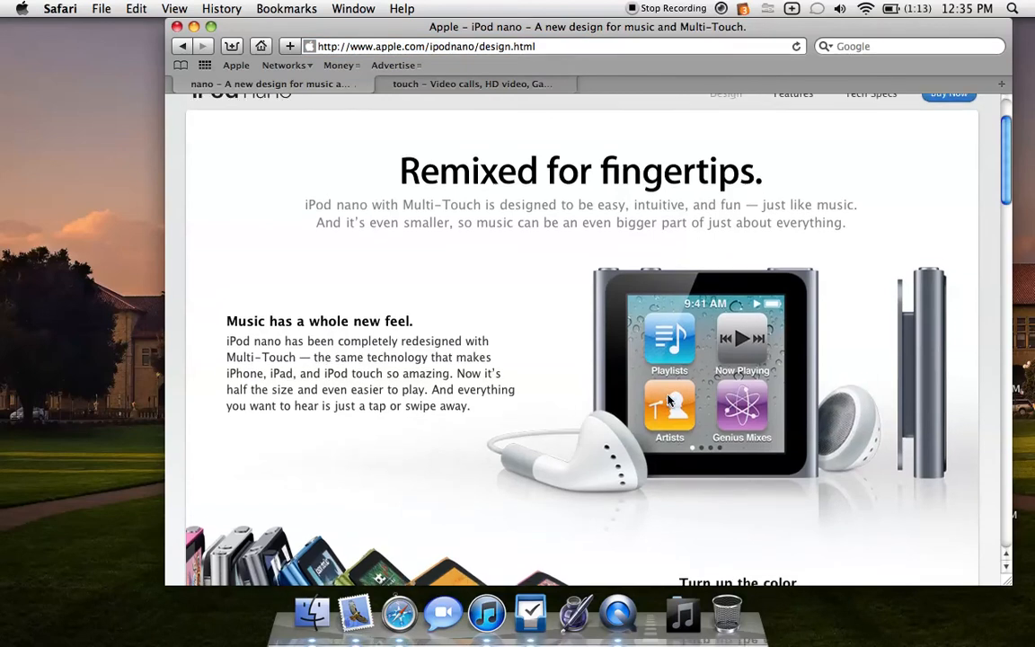
pyautogui.scroll(-3)
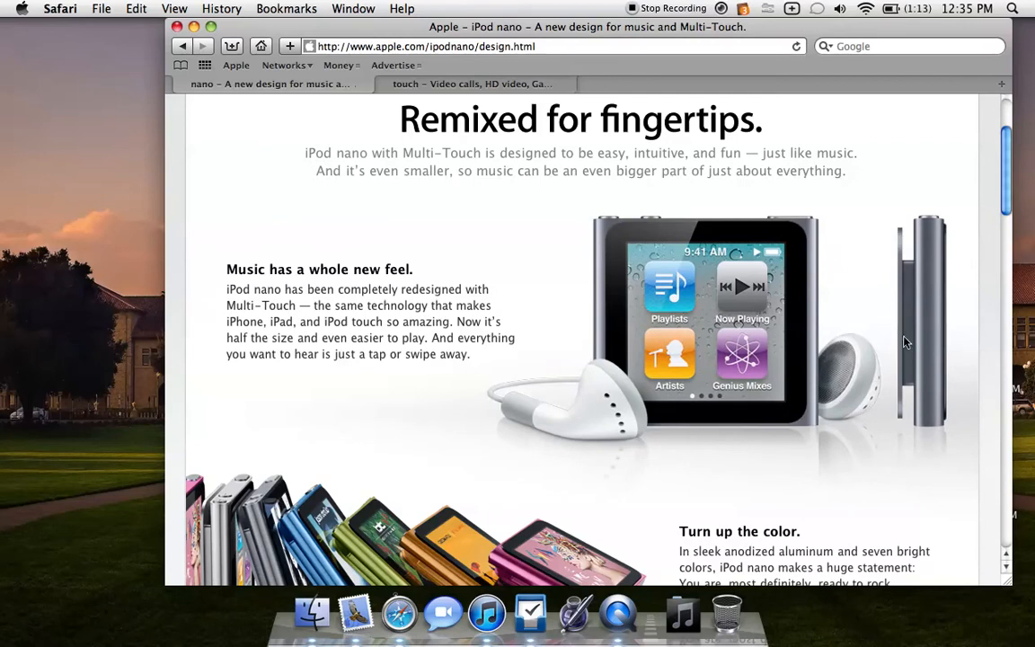
pyautogui.scroll(-3)
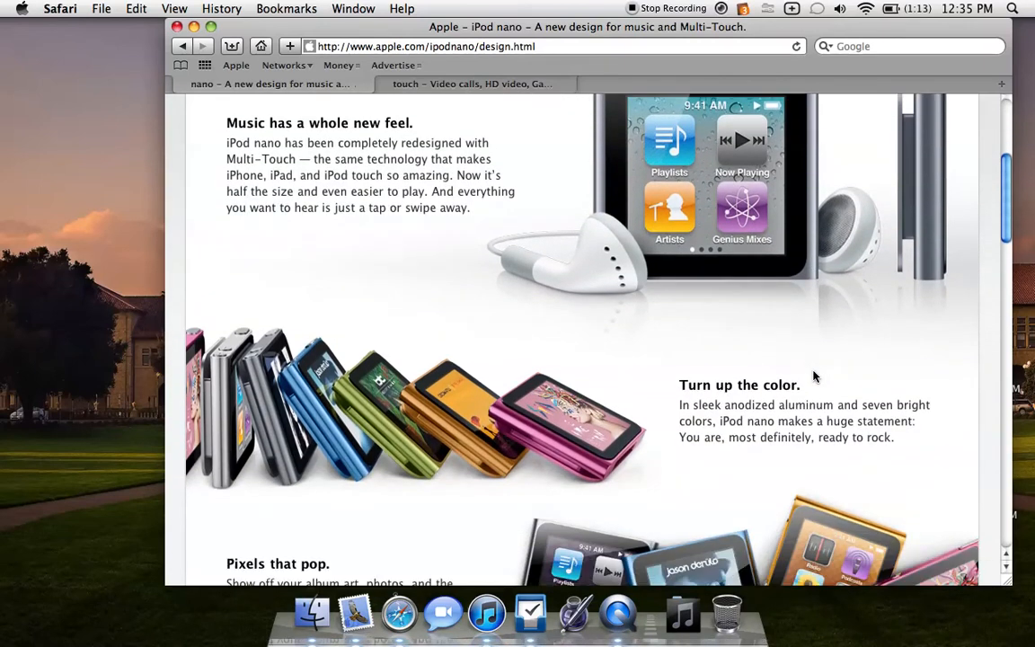
pyautogui.scroll(-3)
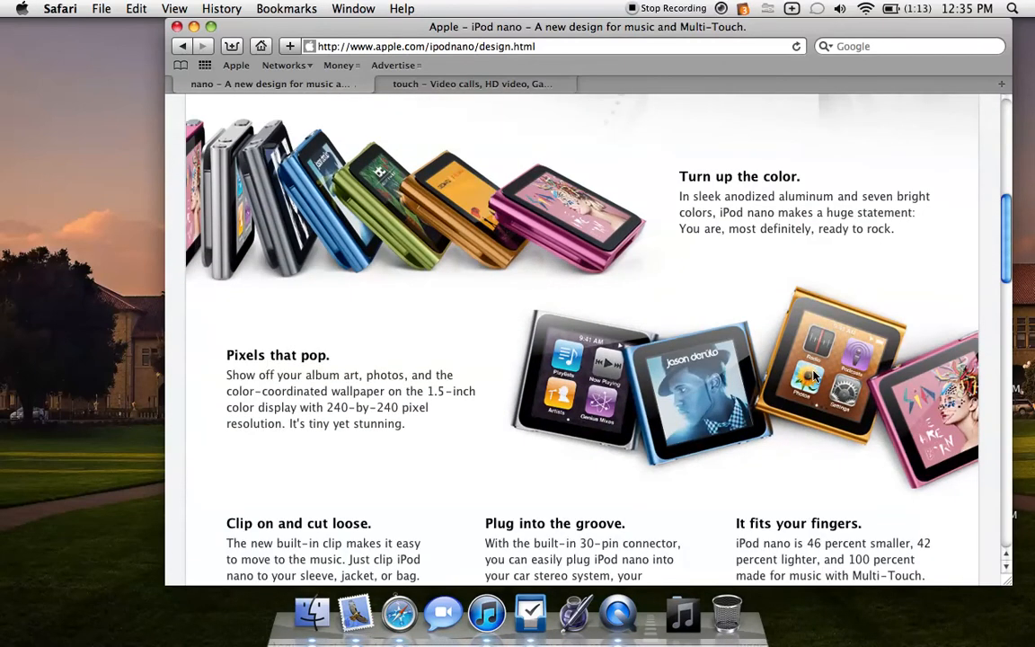
pyautogui.scroll(3)
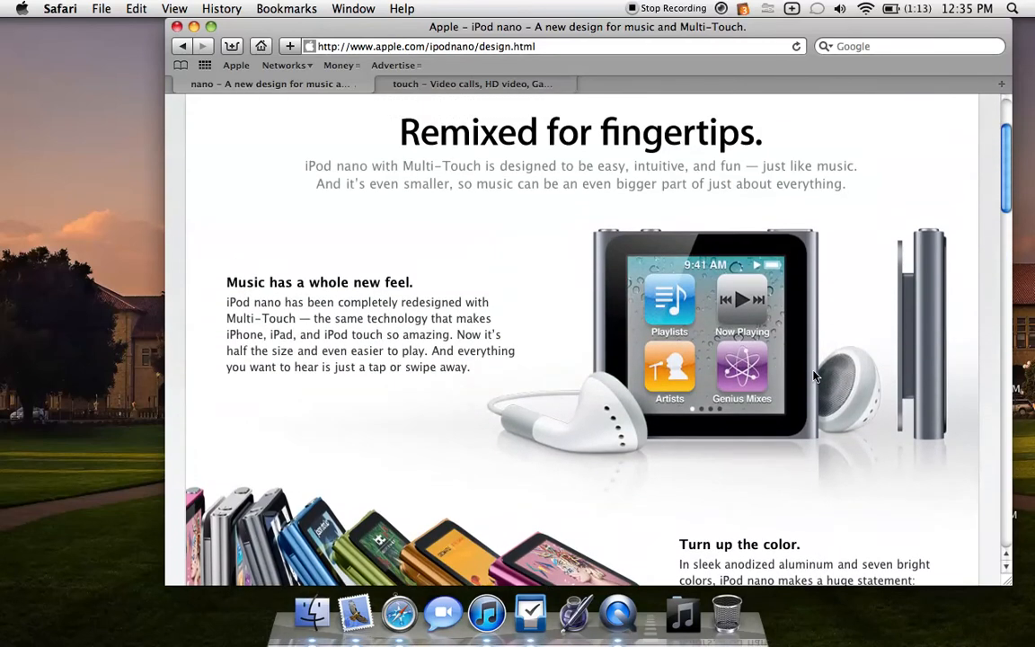
pyautogui.scroll(3)
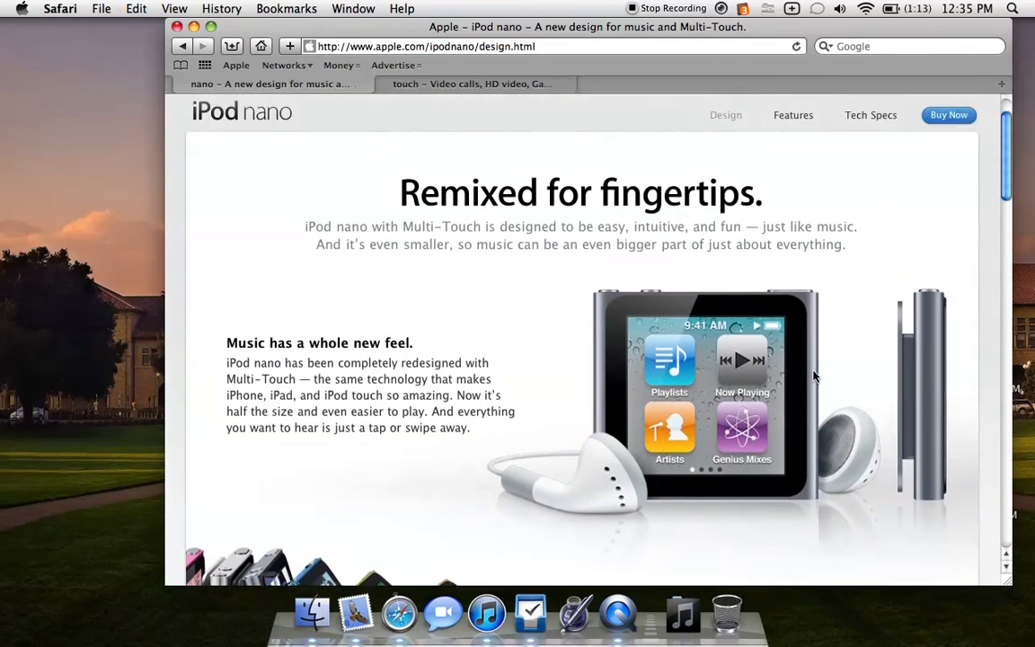
pyautogui.scroll(-3)
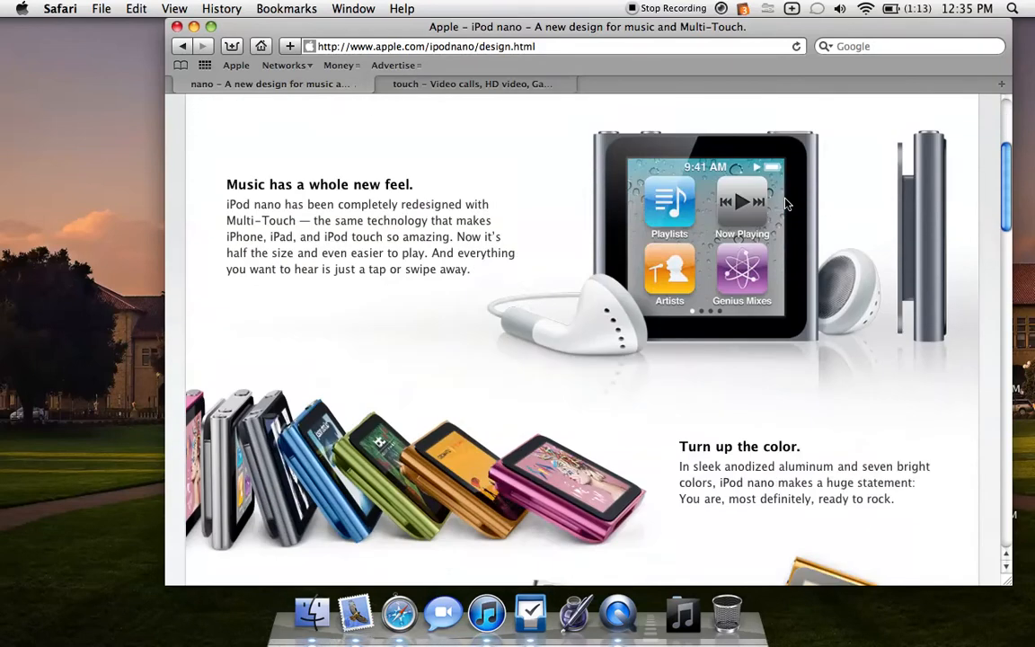
pyautogui.scroll(-3)
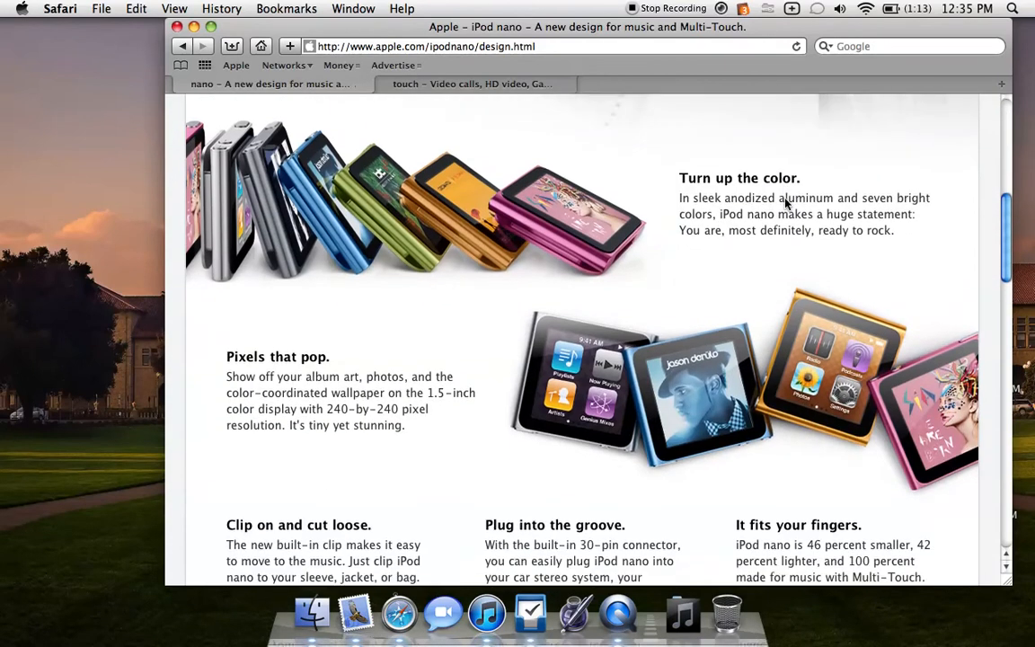
pyautogui.scroll(-3)
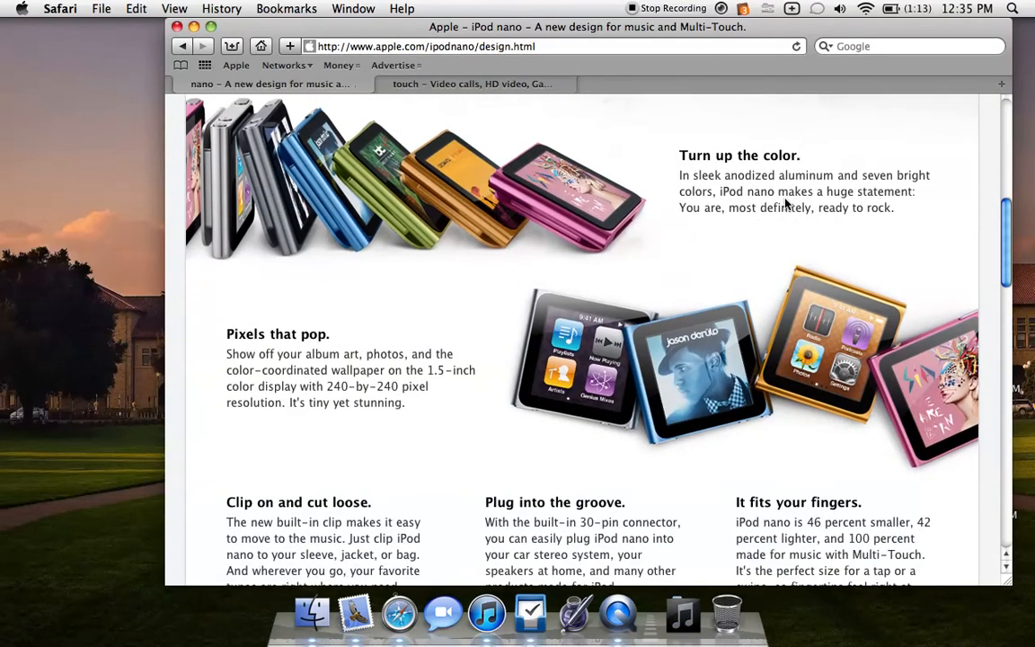
pyautogui.scroll(-3)
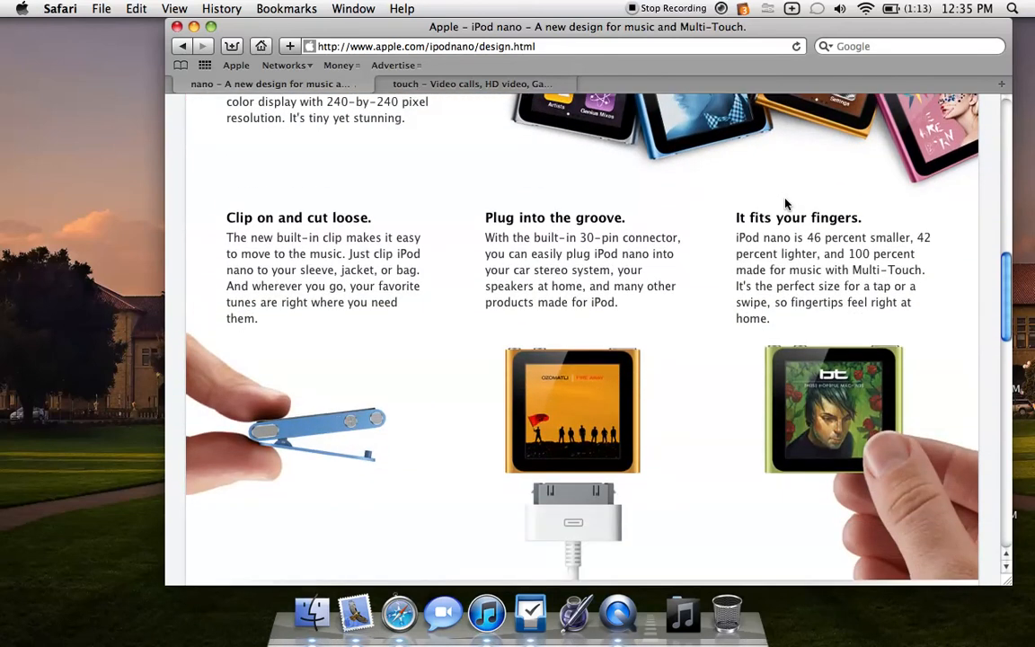
pyautogui.moveTo(290, 434)
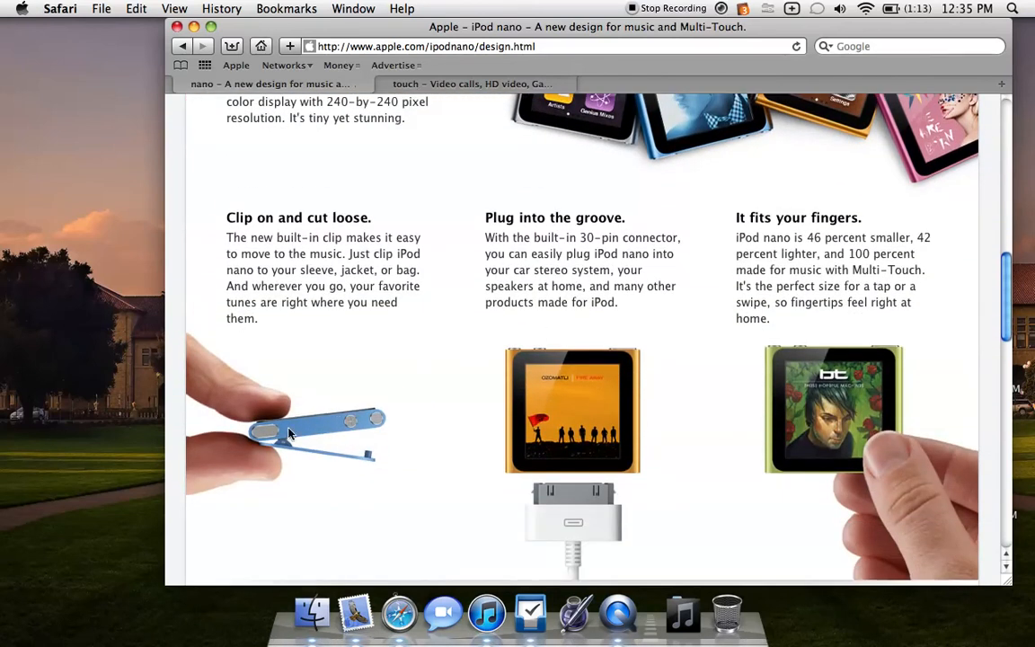
pyautogui.moveTo(352, 427)
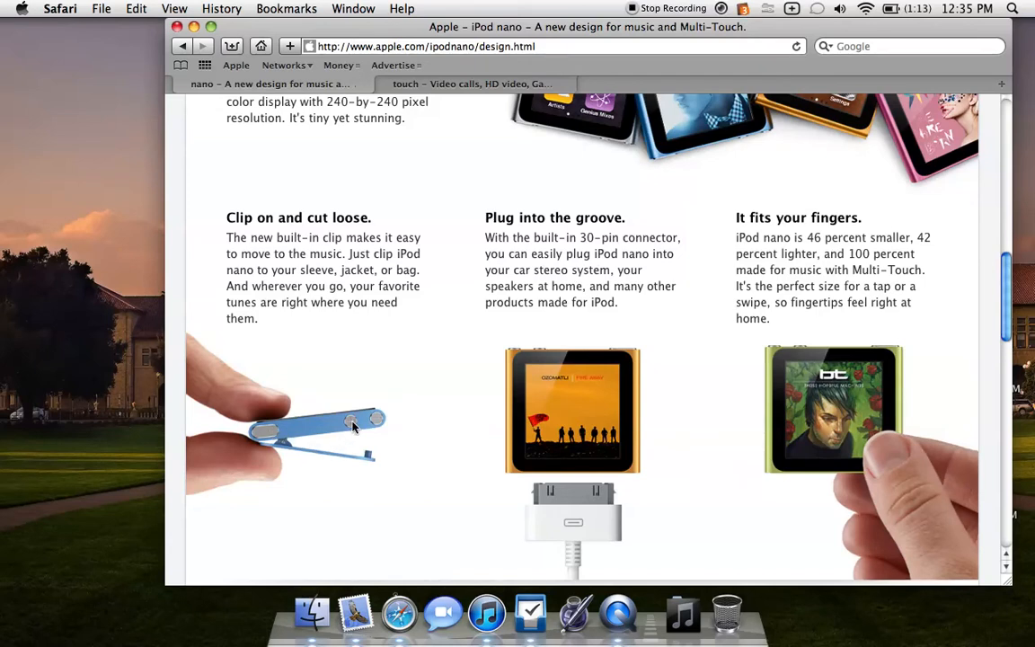
pyautogui.moveTo(375, 433)
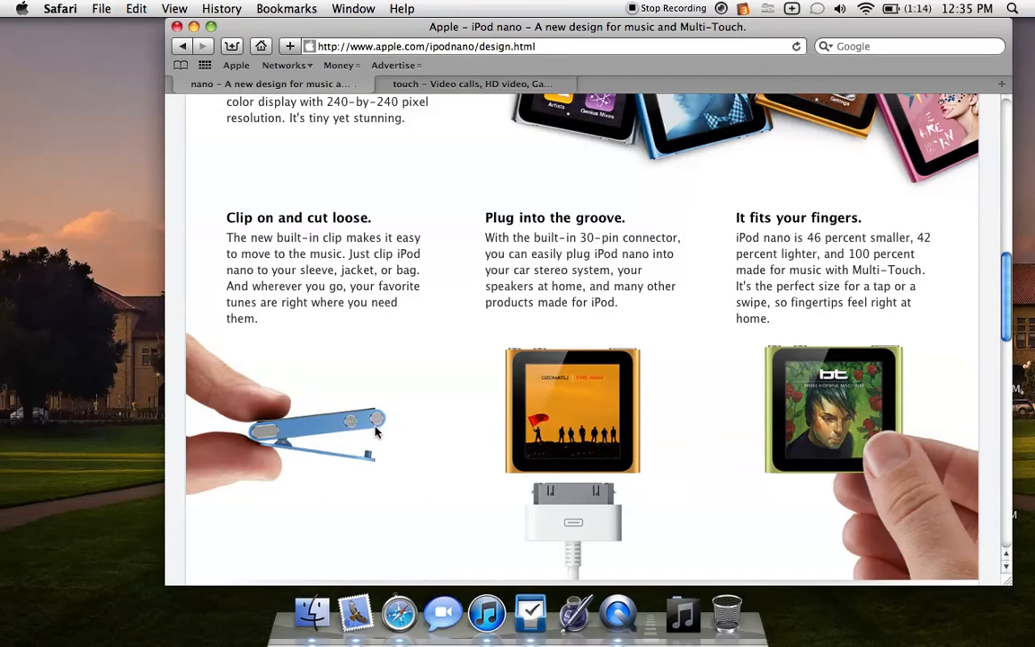
pyautogui.scroll(-3)
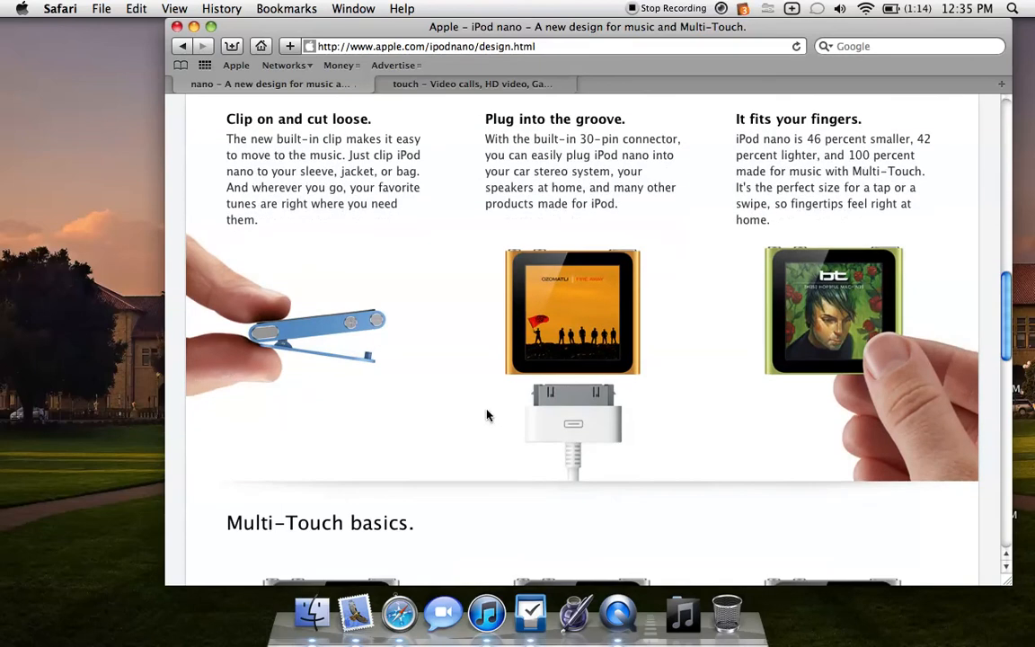
pyautogui.moveTo(629, 439)
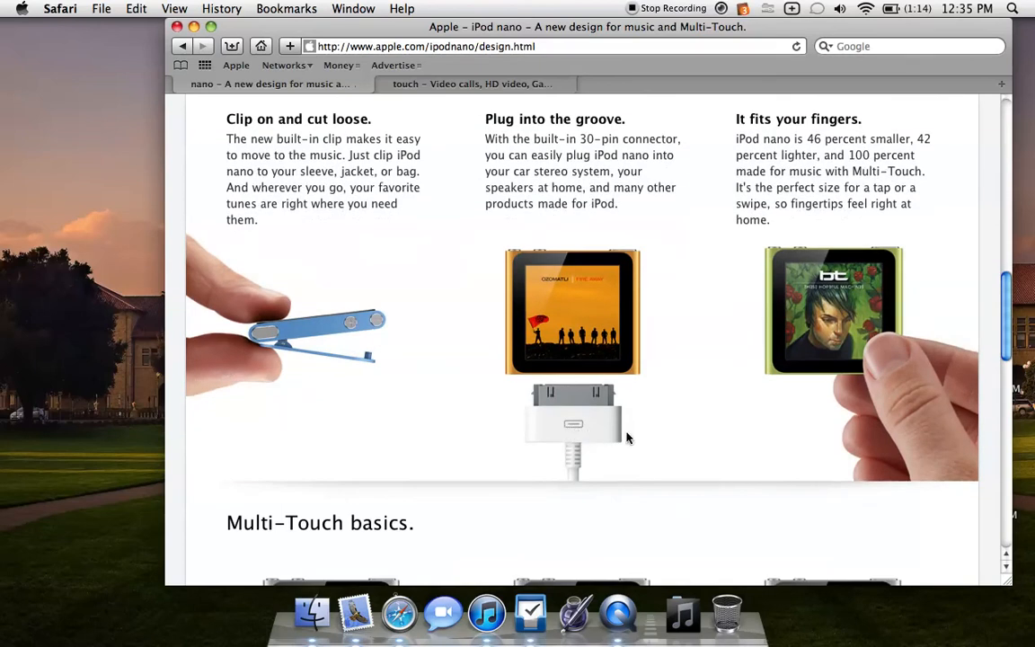
pyautogui.moveTo(649, 433)
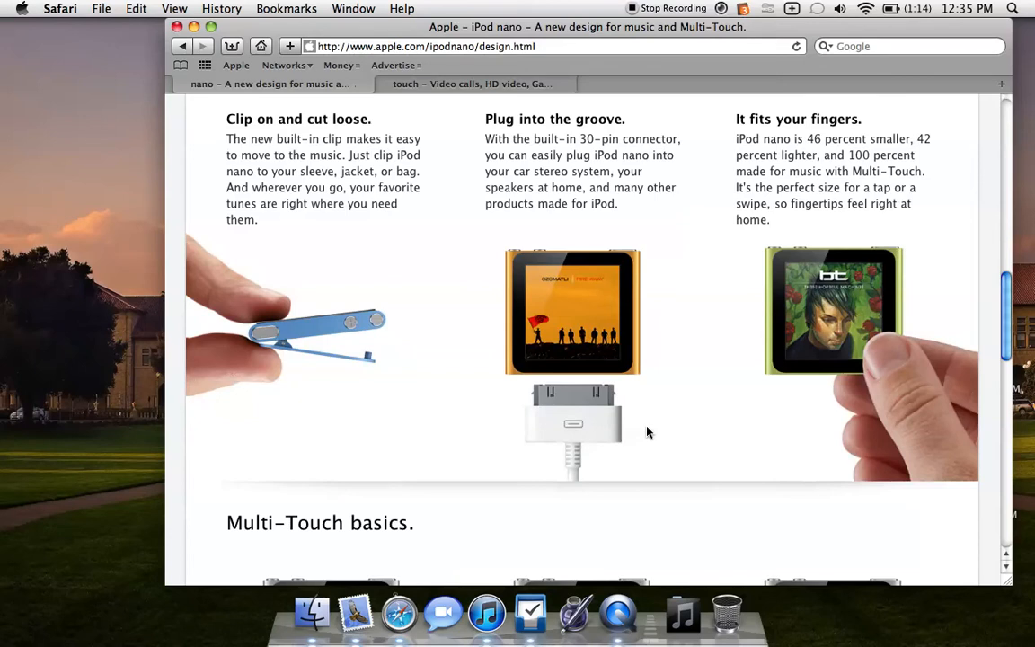
pyautogui.scroll(-3)
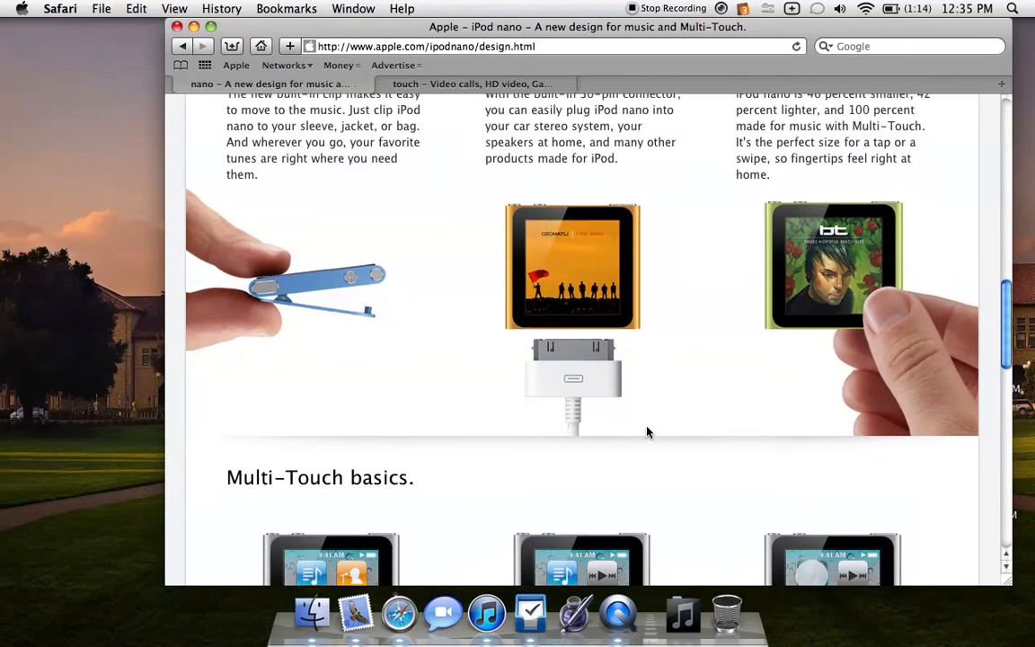
pyautogui.scroll(-3)
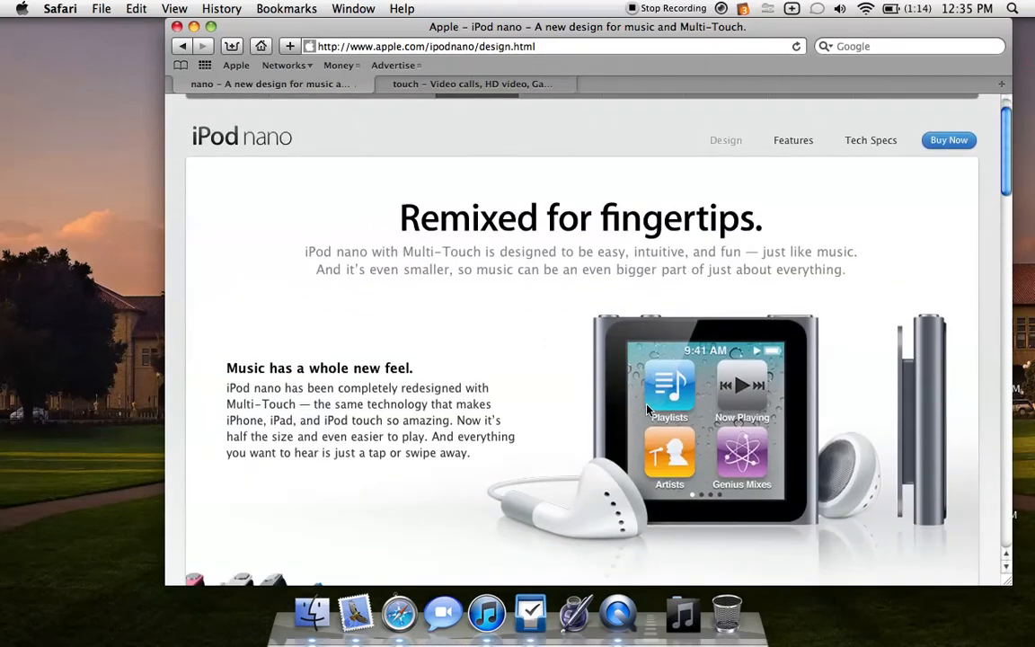
pyautogui.scroll(-3)
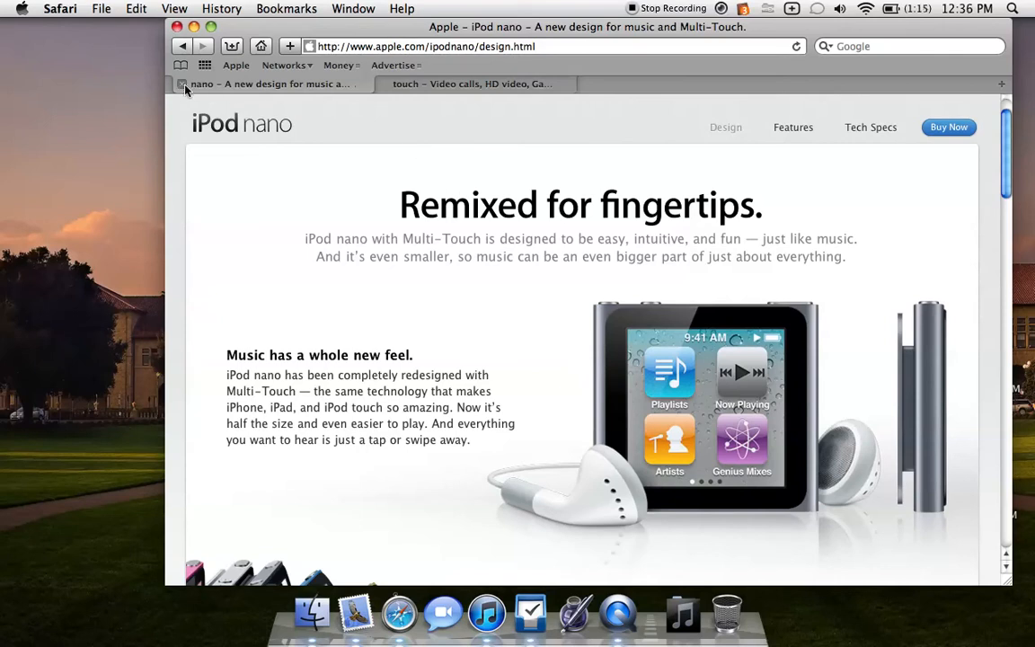
pyautogui.moveTo(184, 84)
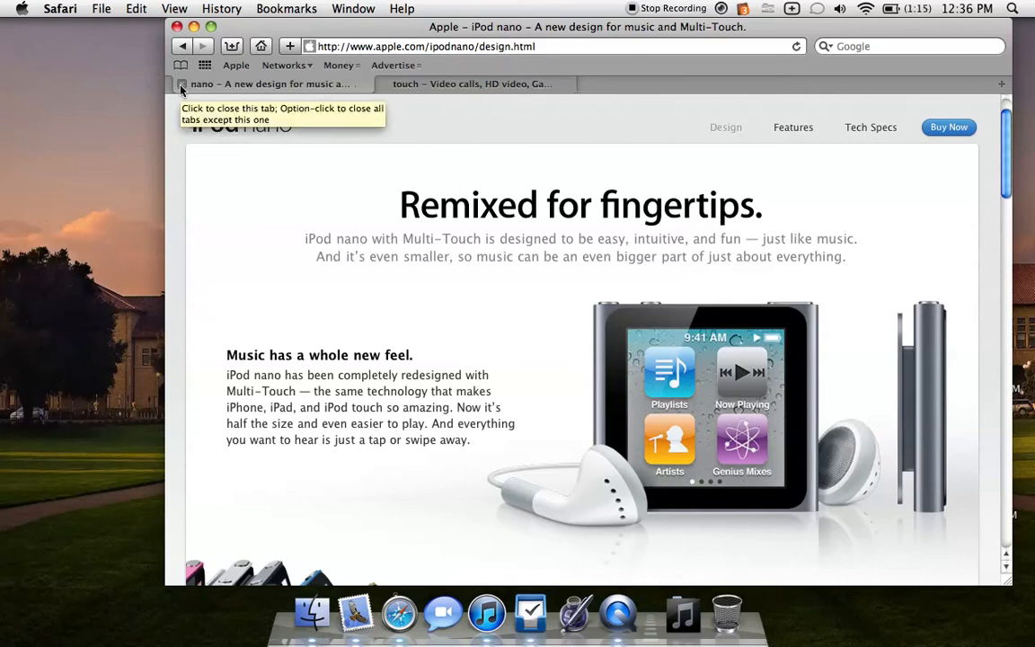
# Close the iPod nano tab to land on 'Introducing the new iPod touch'.
pyautogui.click(472, 84)
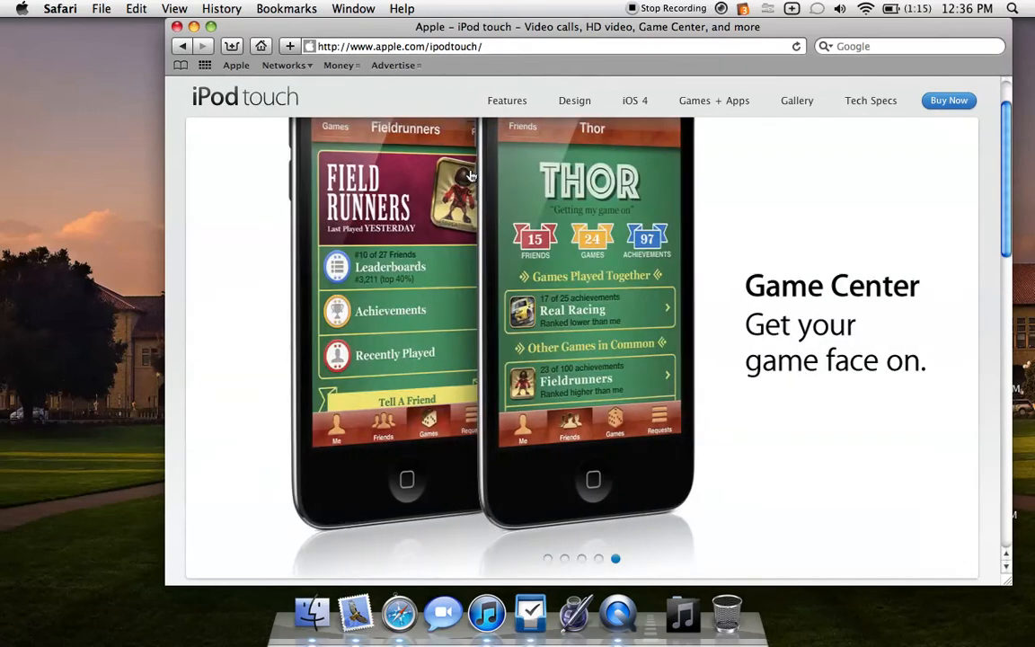
pyautogui.scroll(-3)
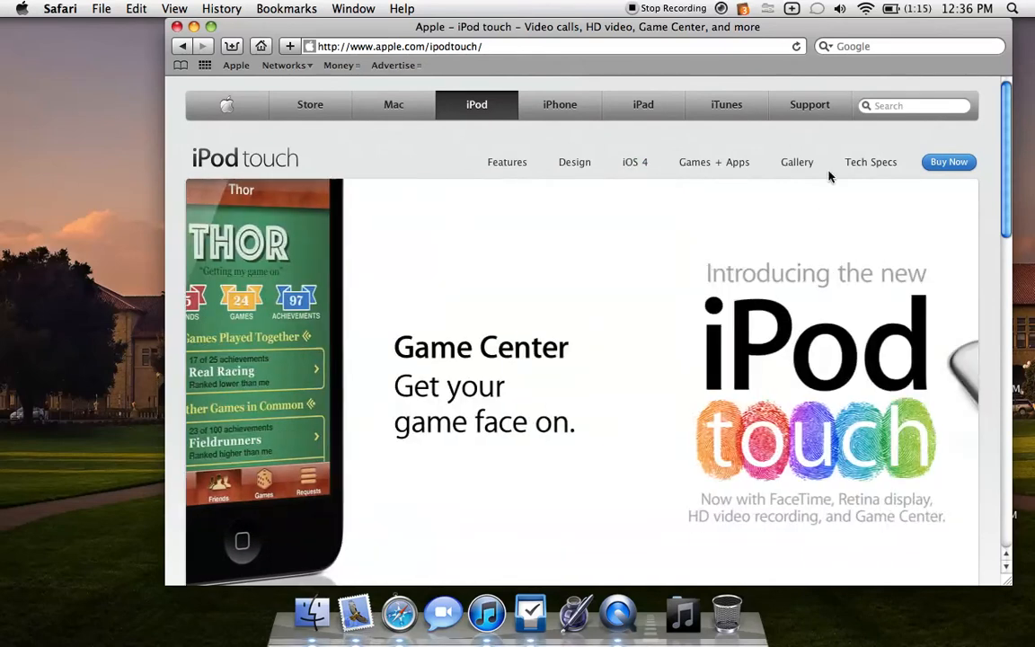
# Open the iPod touch Gallery and select the second thumbnail, the front/back/side views photo.
pyautogui.click(796, 161)
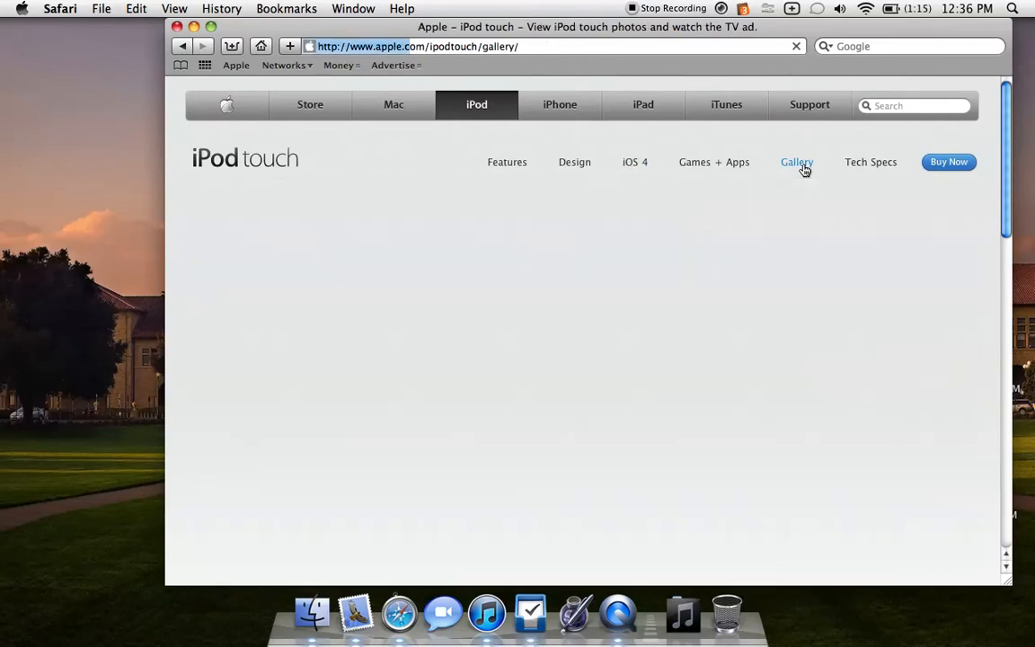
pyautogui.click(796, 161)
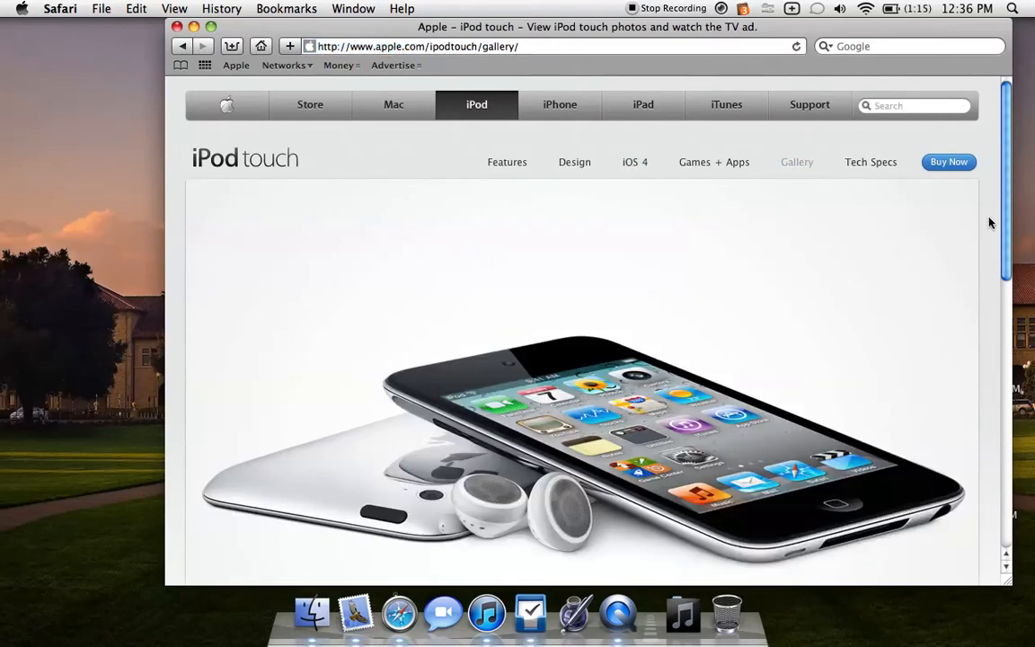
pyautogui.scroll(-3)
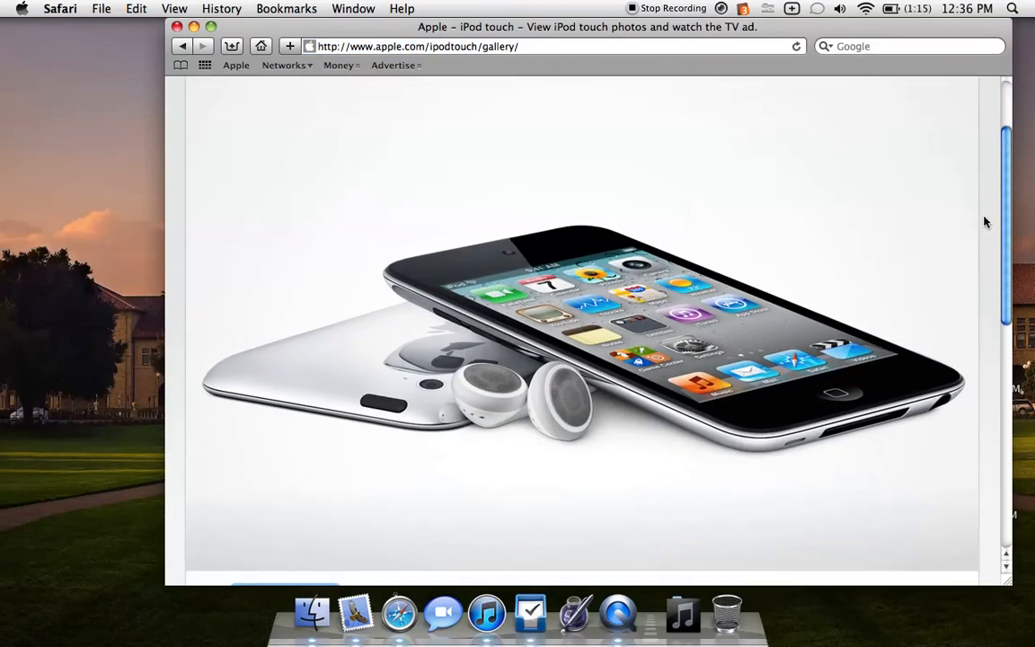
pyautogui.scroll(-3)
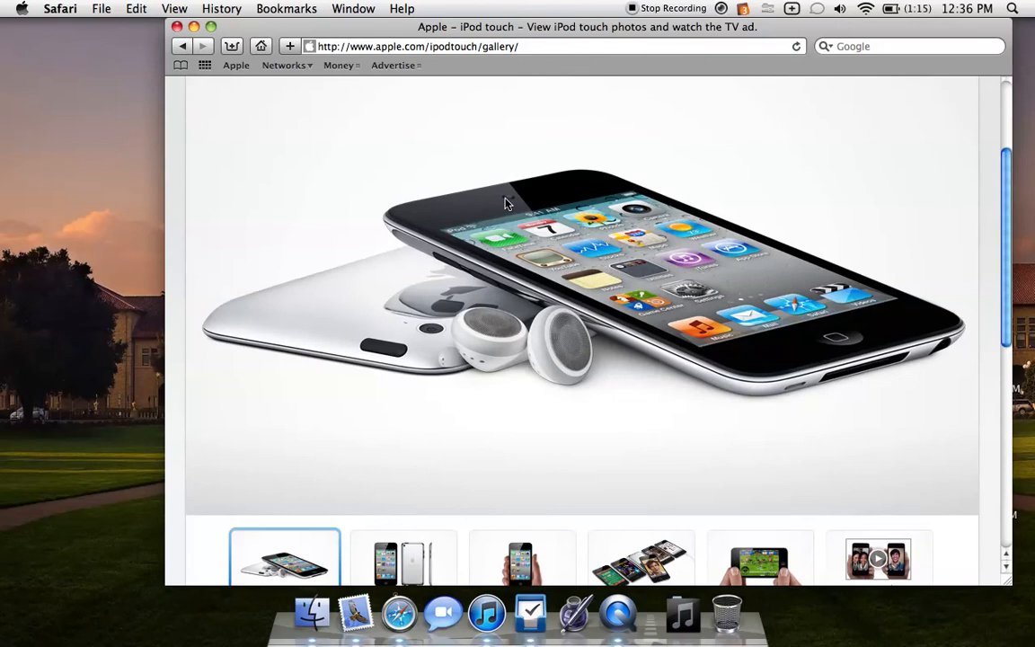
pyautogui.moveTo(436, 330)
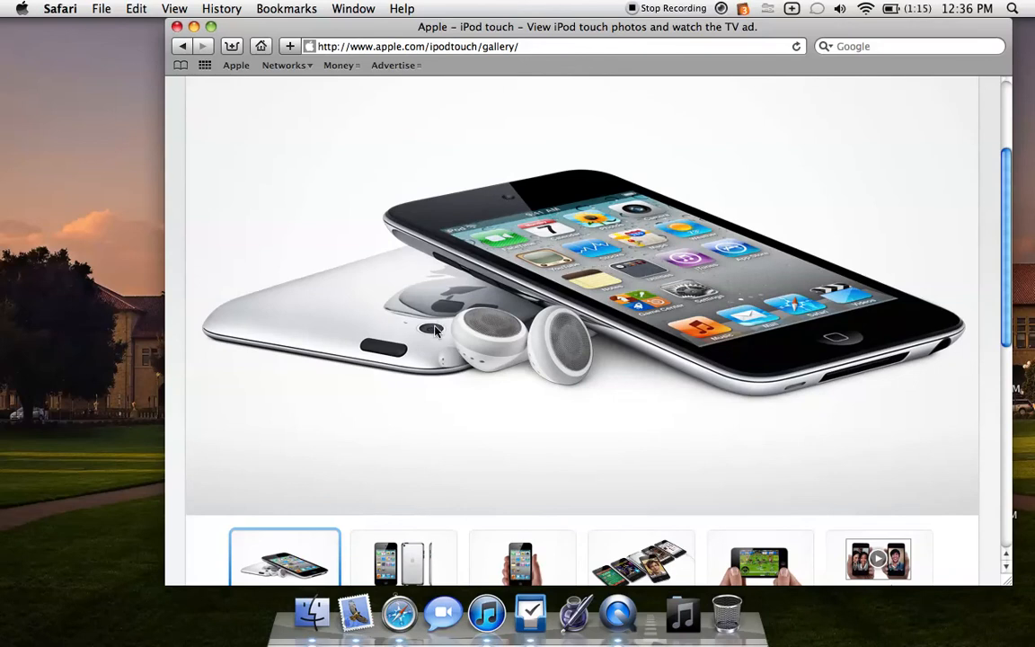
pyautogui.moveTo(404, 333)
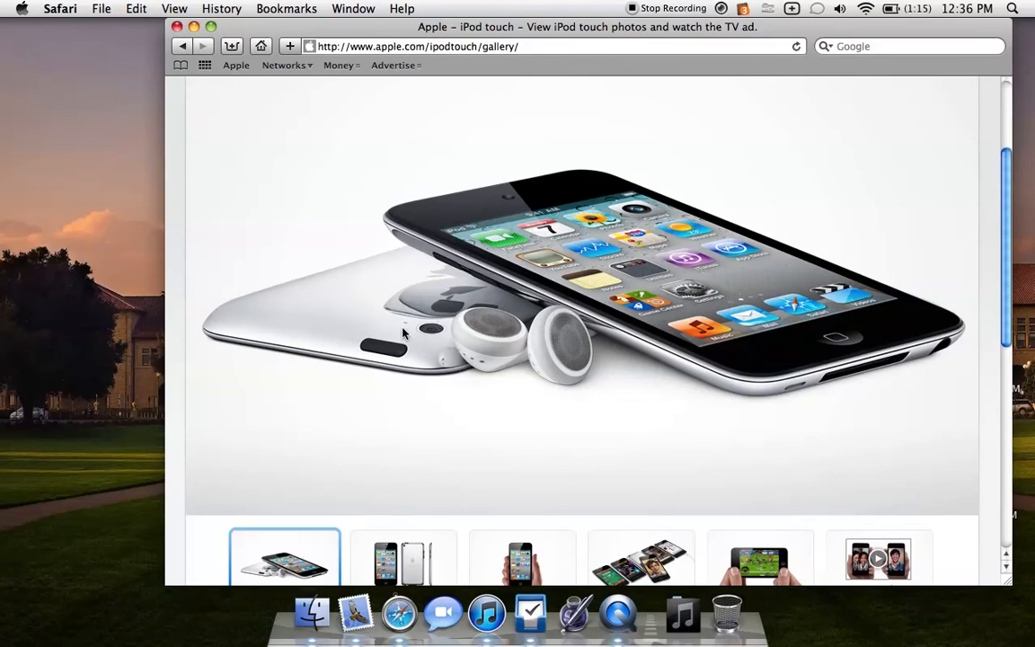
pyautogui.moveTo(356, 614)
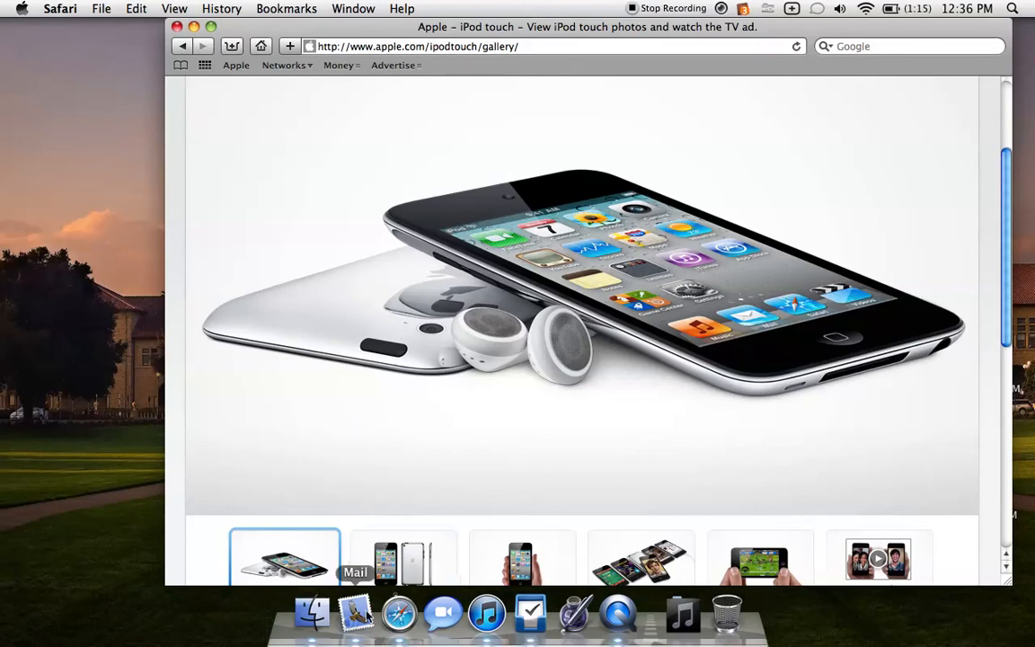
pyautogui.click(403, 558)
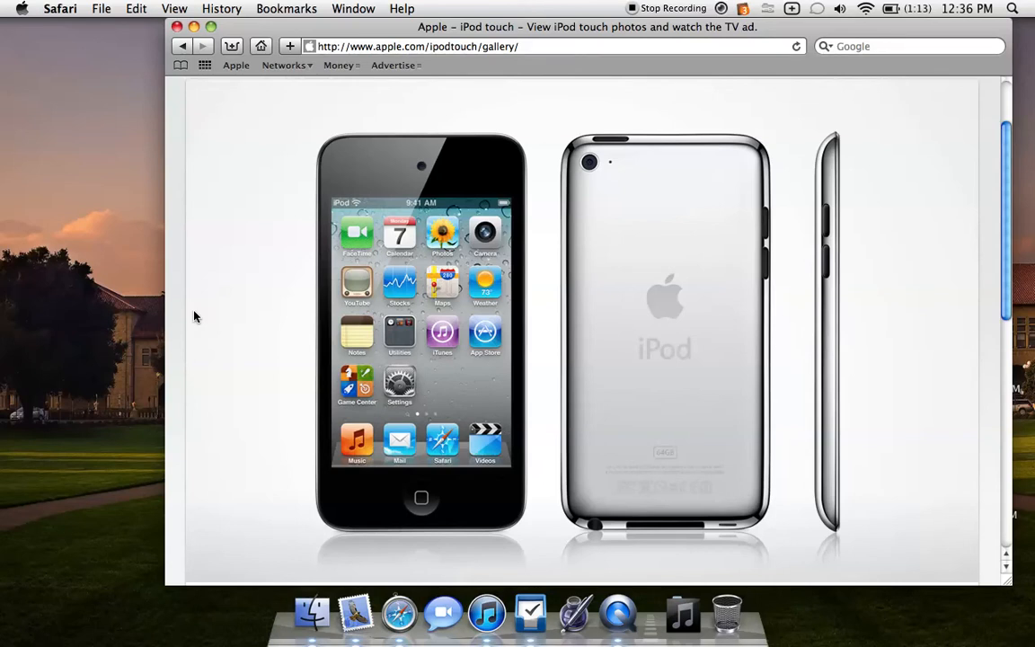
pyautogui.moveTo(829, 235)
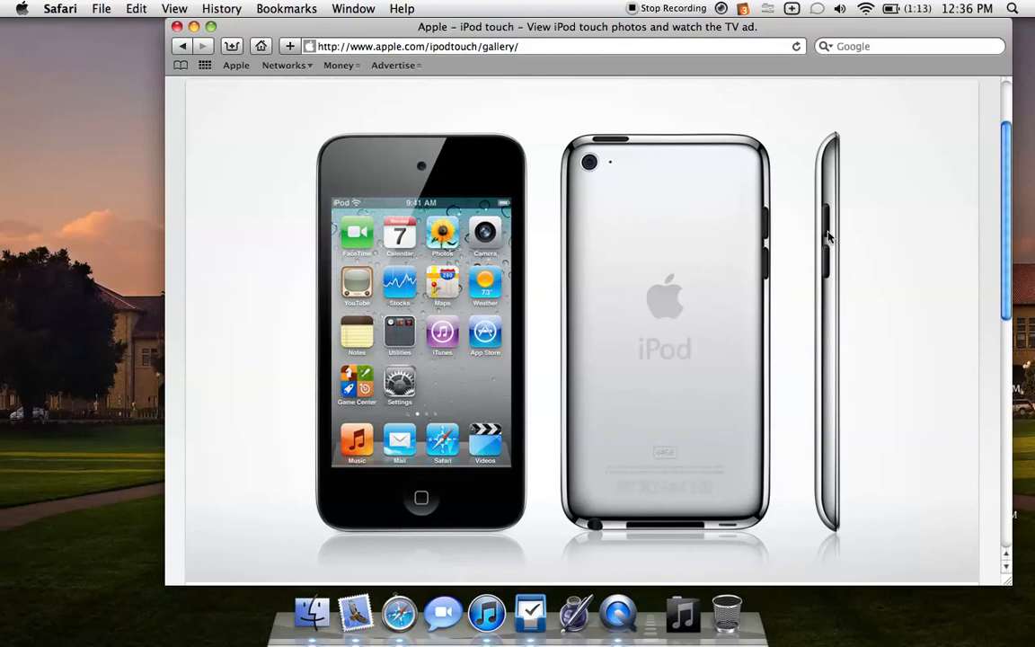
pyautogui.moveTo(827, 167)
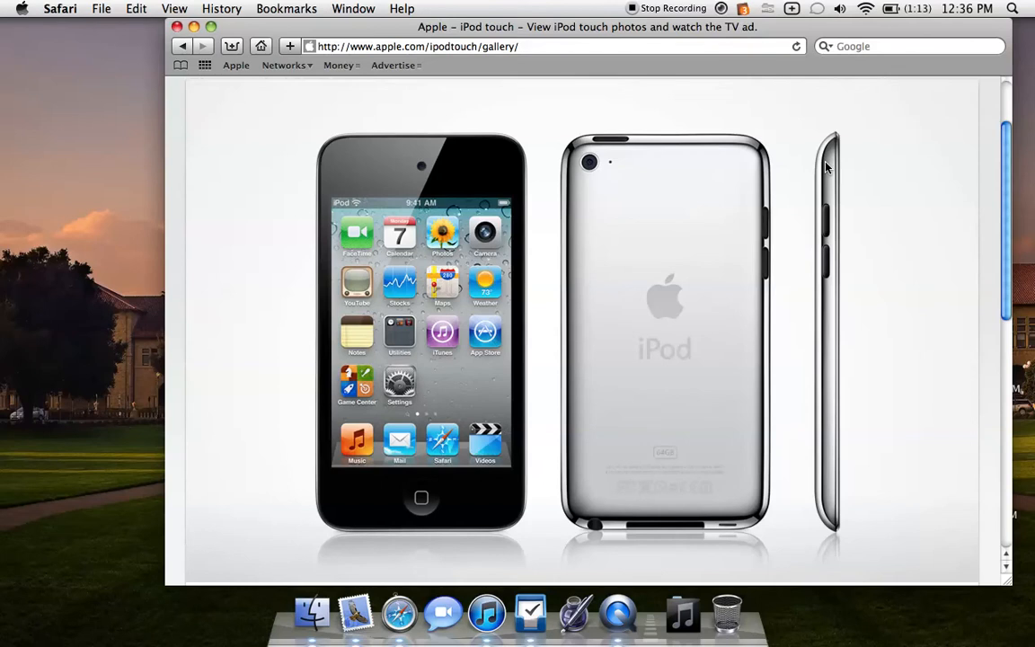
pyautogui.moveTo(801, 329)
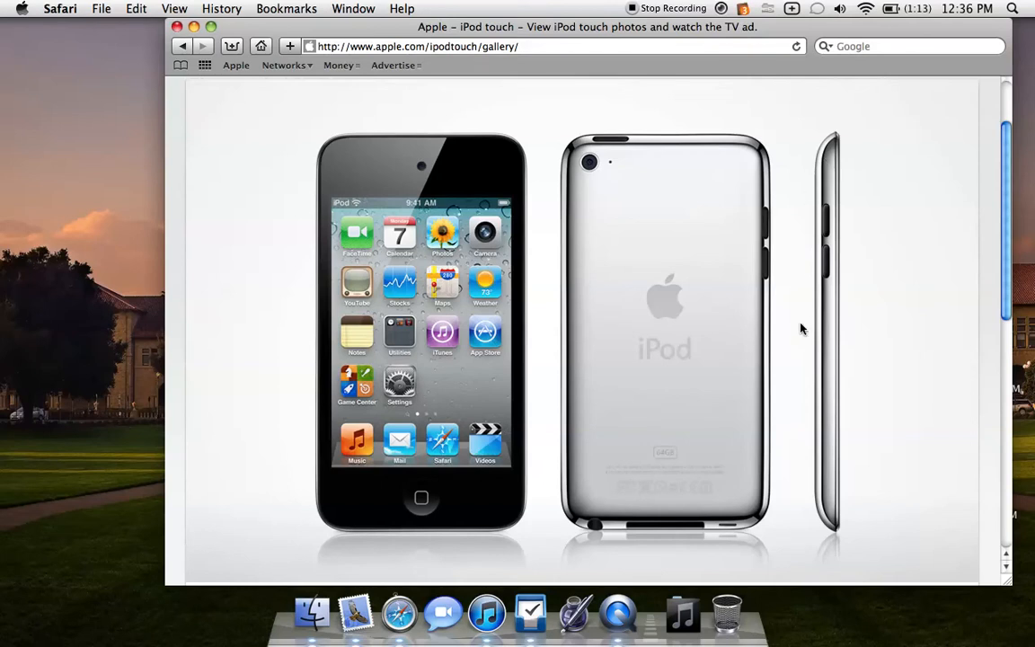
pyautogui.moveTo(805, 332)
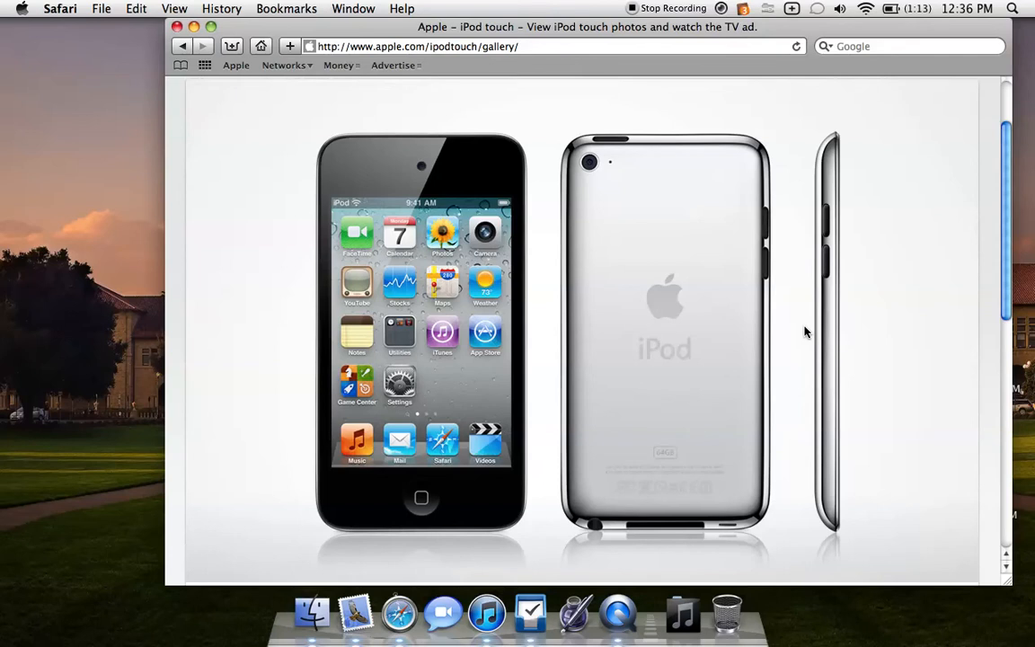
pyautogui.moveTo(818, 334)
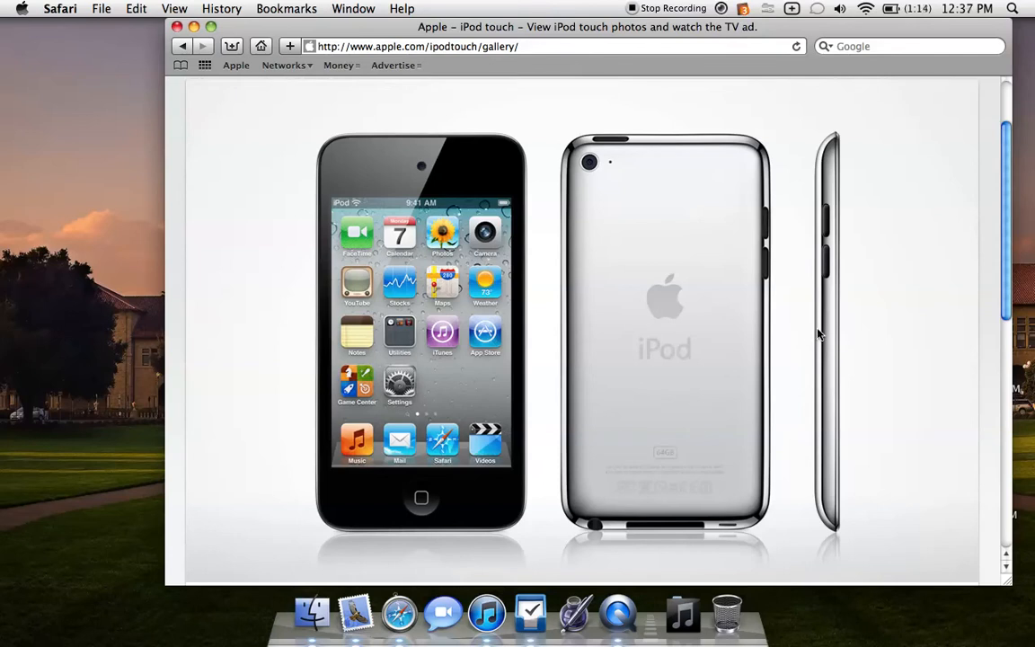
pyautogui.moveTo(806, 334)
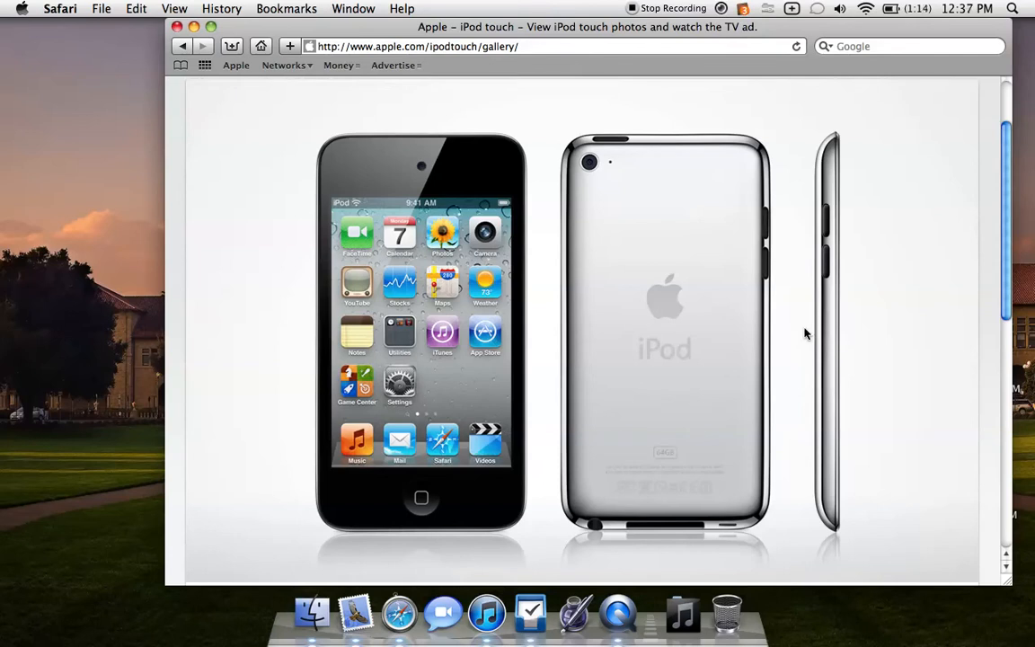
pyautogui.scroll(-3)
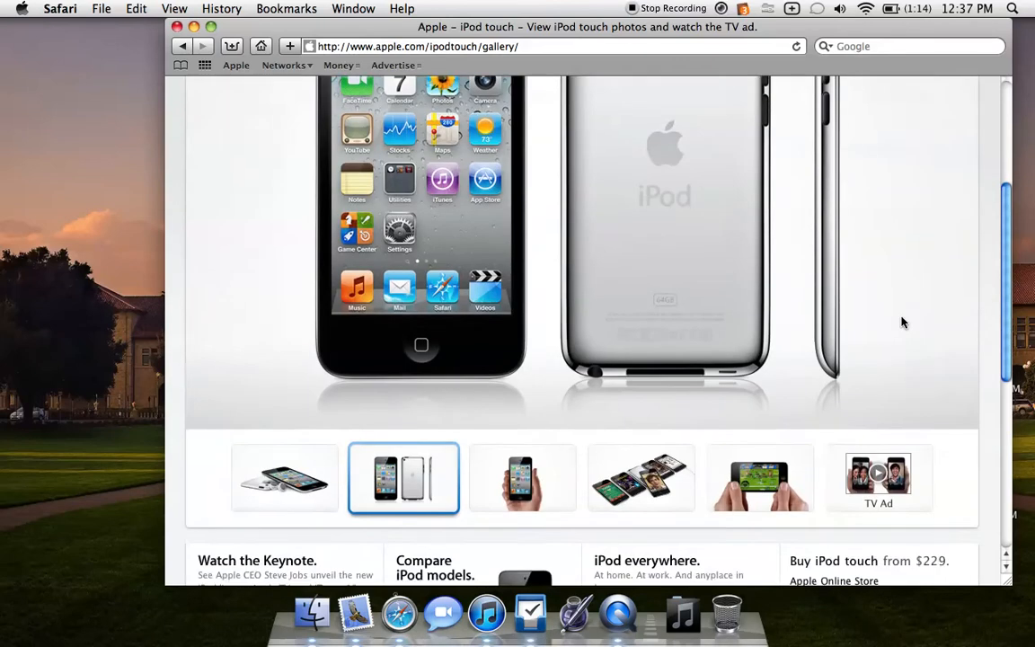
pyautogui.scroll(-3)
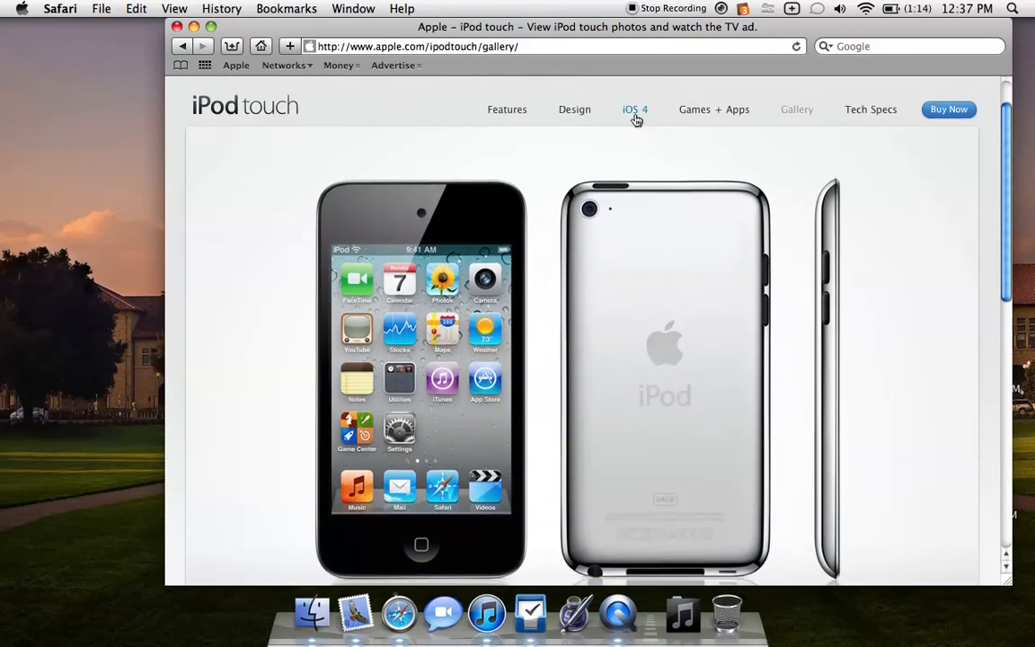
# Open the iPod touch iOS 4 page, scroll through its features and back up.
pyautogui.click(636, 109)
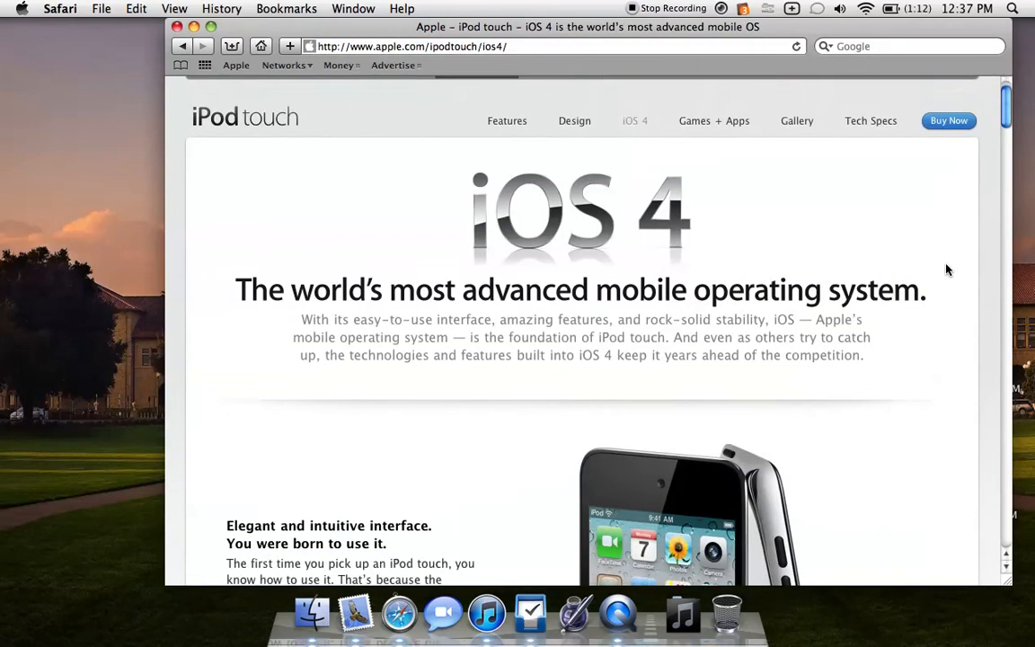
pyautogui.scroll(-3)
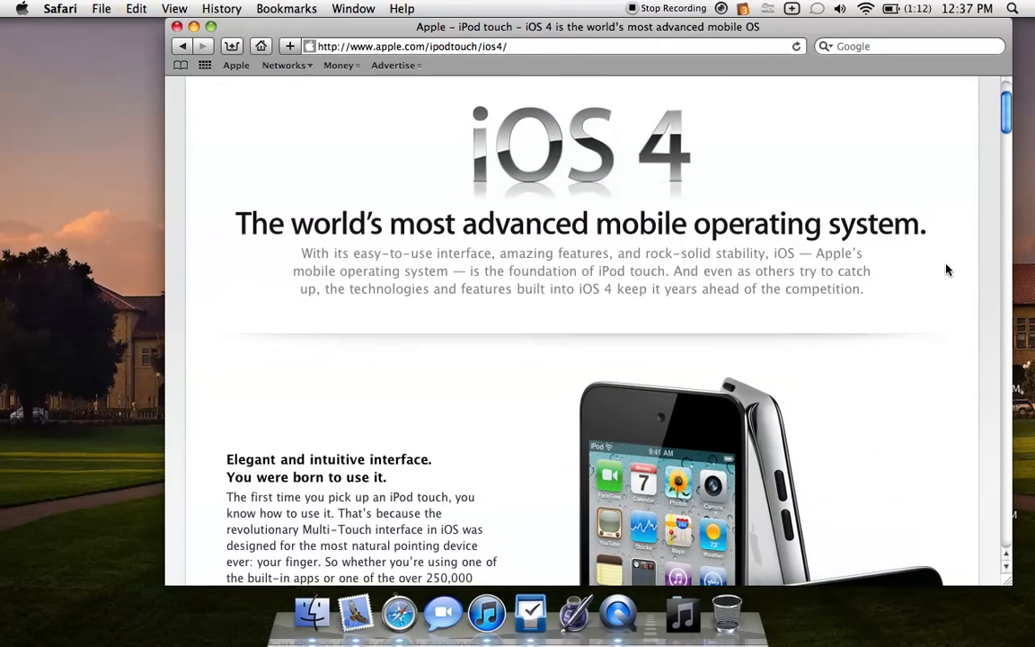
pyautogui.scroll(-3)
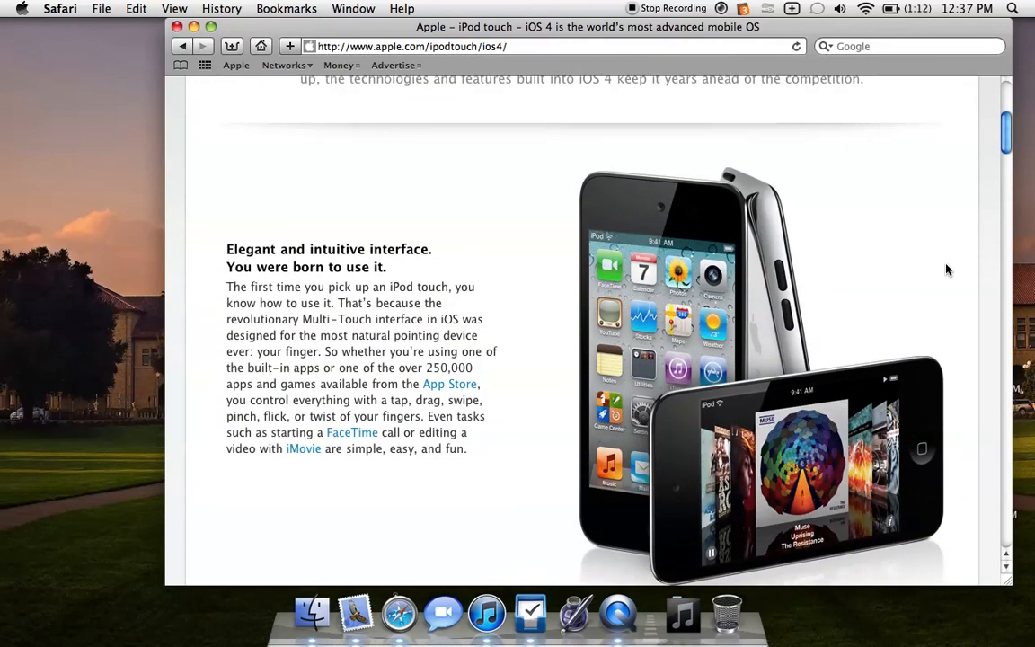
pyautogui.scroll(-3)
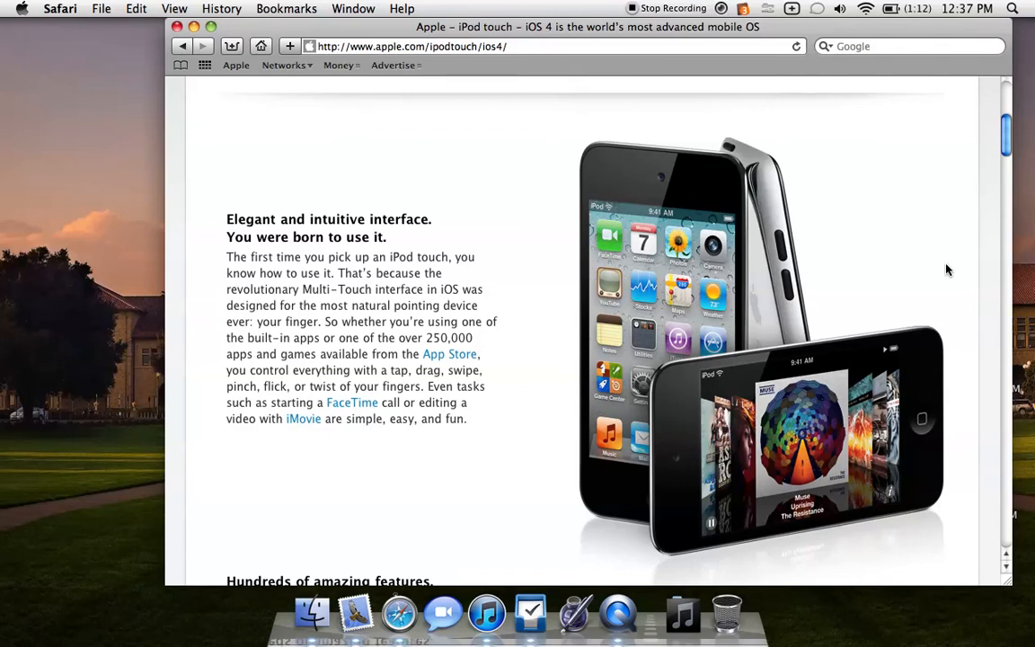
pyautogui.scroll(-3)
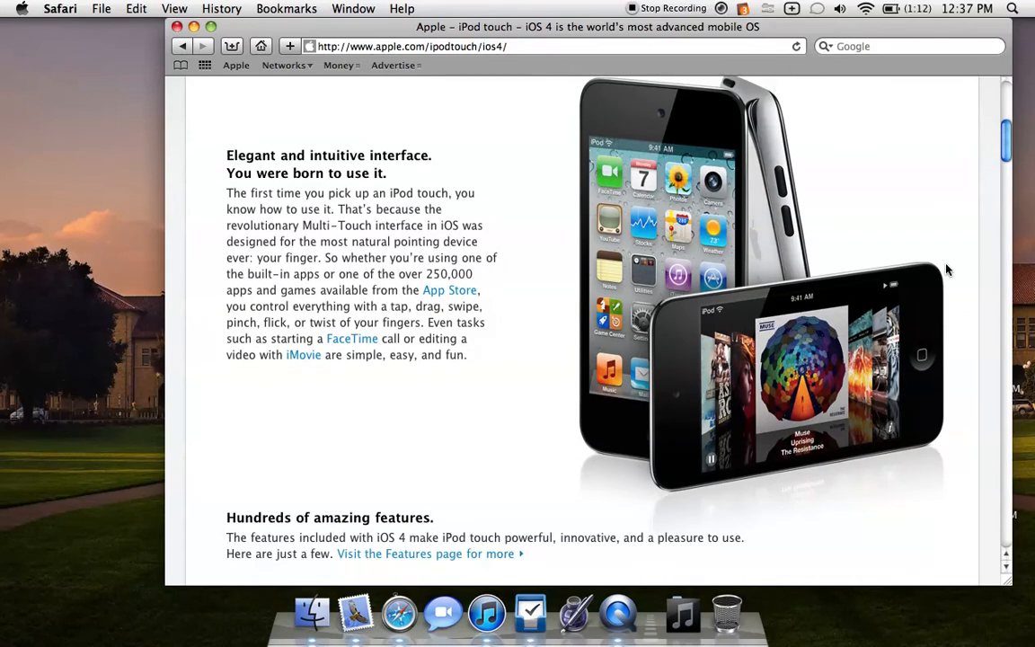
pyautogui.scroll(-3)
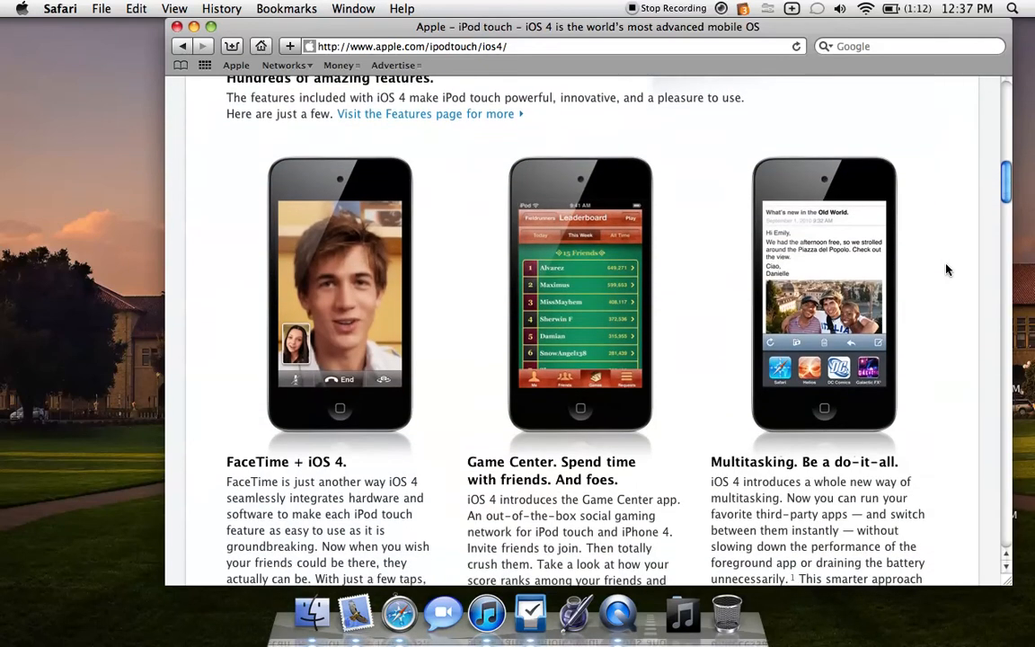
pyautogui.scroll(-3)
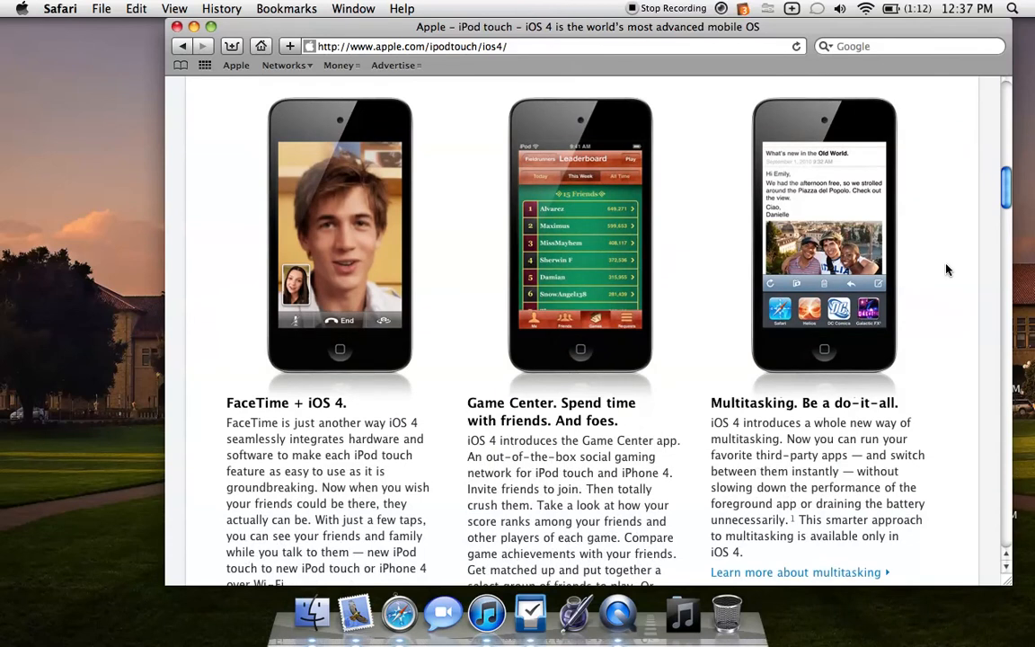
pyautogui.scroll(-3)
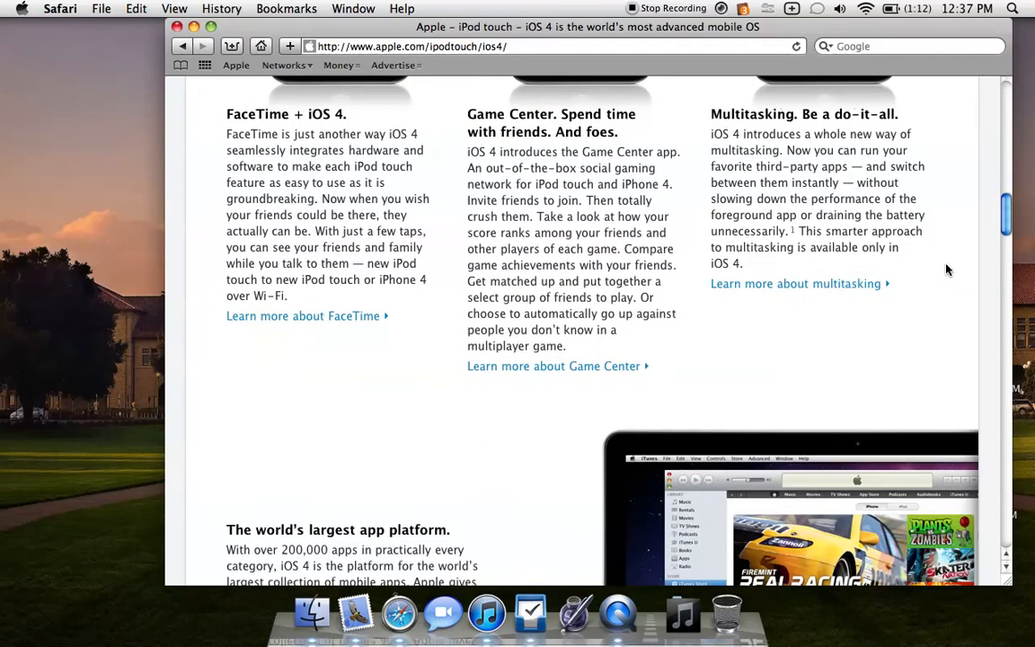
pyautogui.scroll(-3)
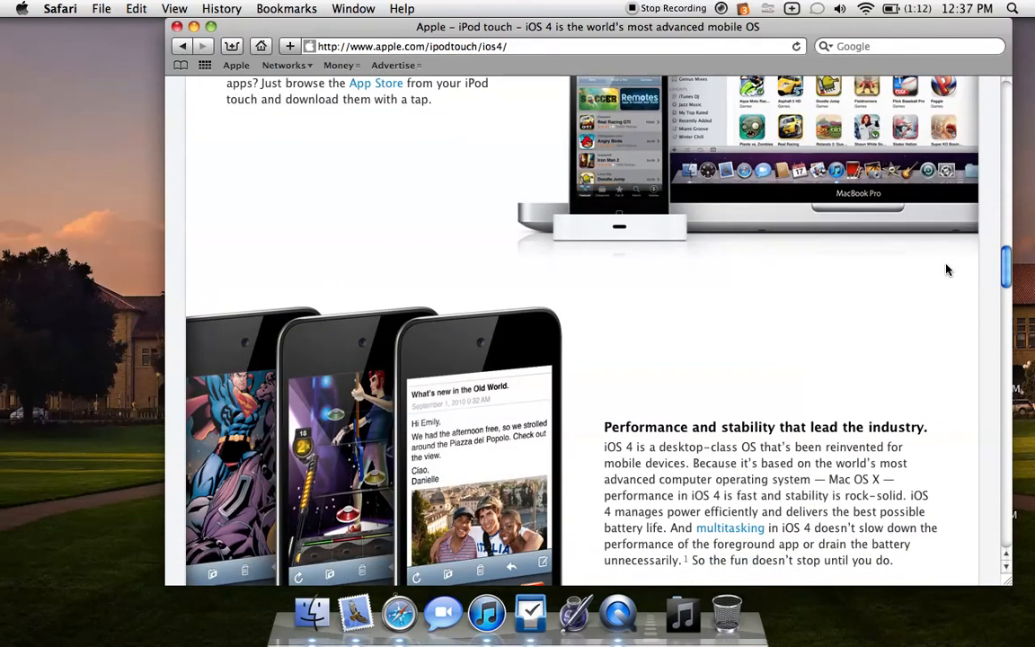
pyautogui.scroll(3)
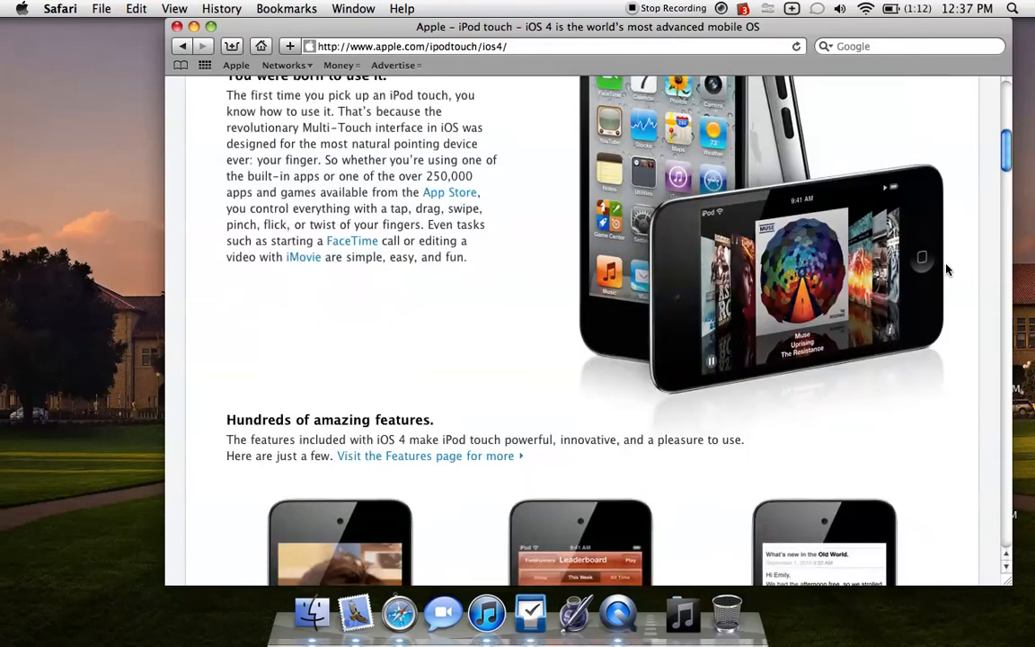
pyautogui.scroll(3)
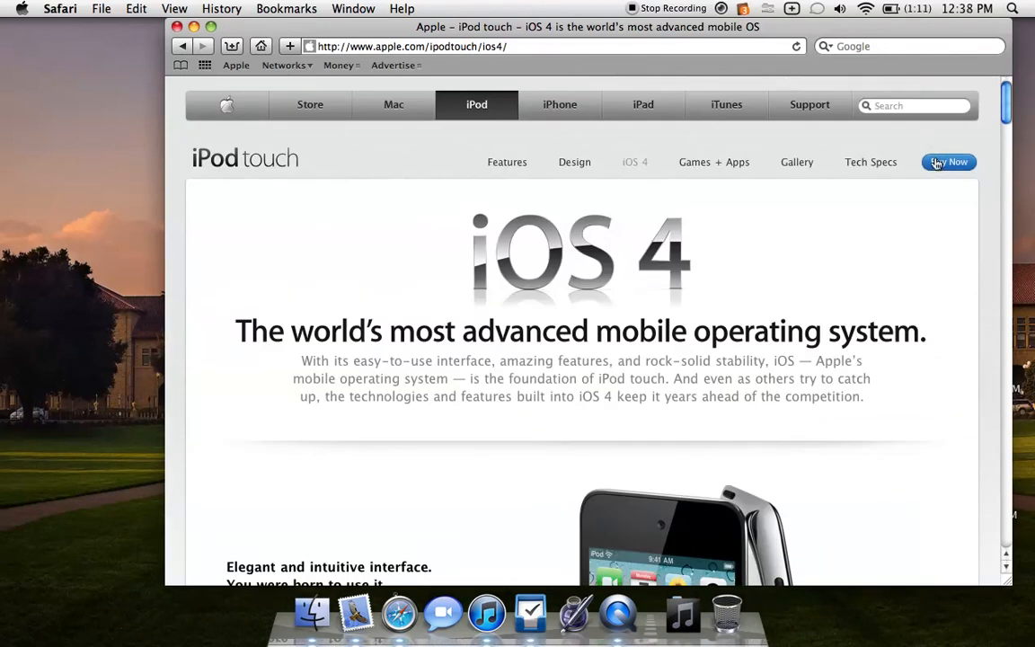
# Go from the iPod touch store page to Apple TV, scrolling to 'Apple TV at a glance'.
pyautogui.click(950, 162)
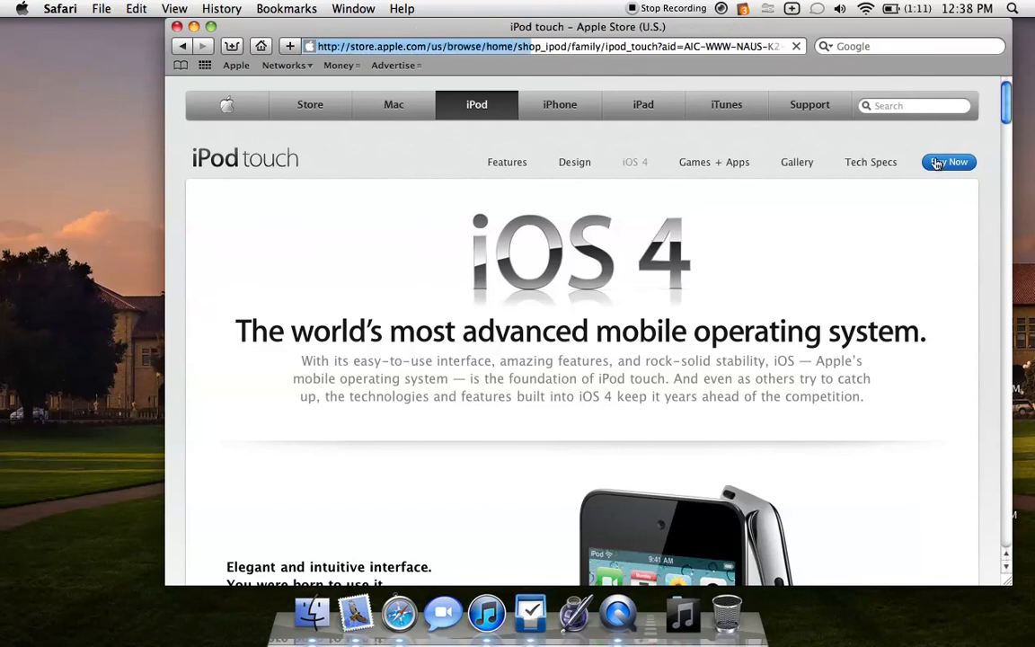
pyautogui.click(949, 161)
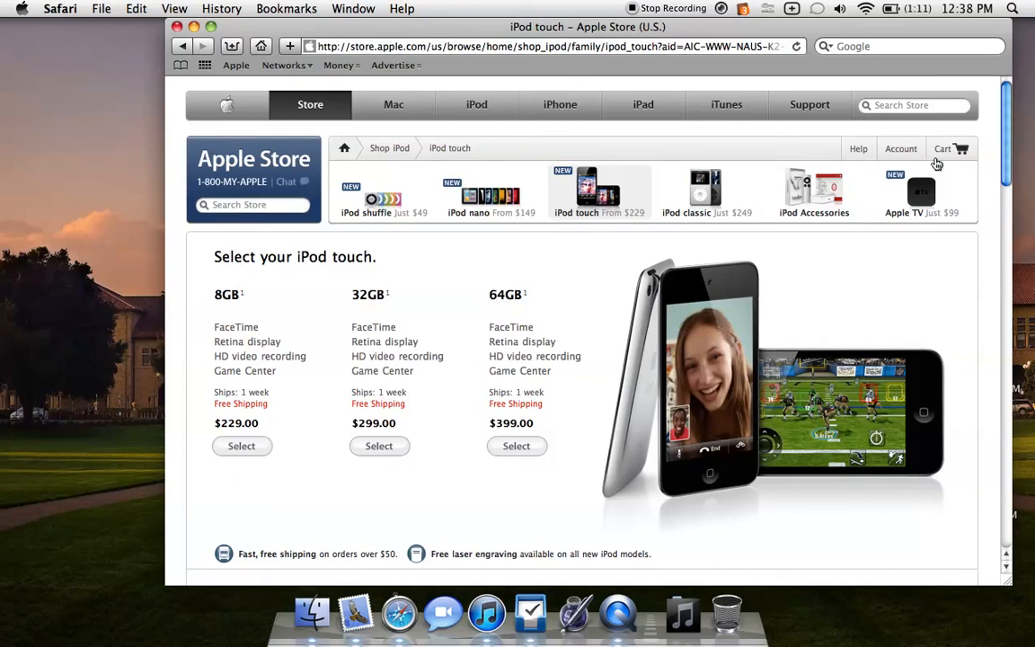
pyautogui.moveTo(274, 369)
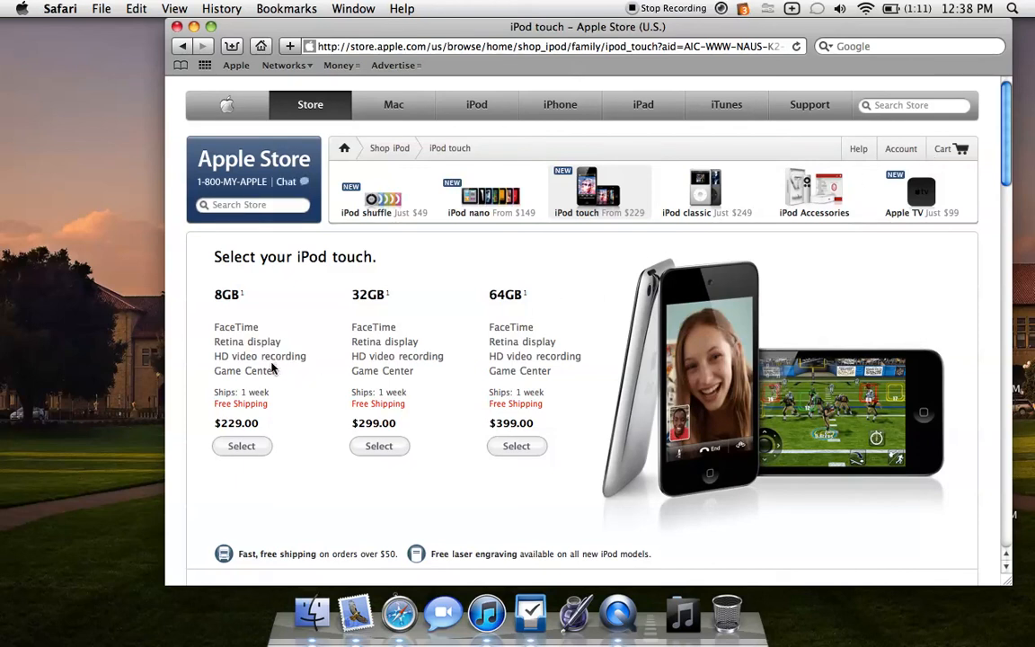
pyautogui.moveTo(500, 357)
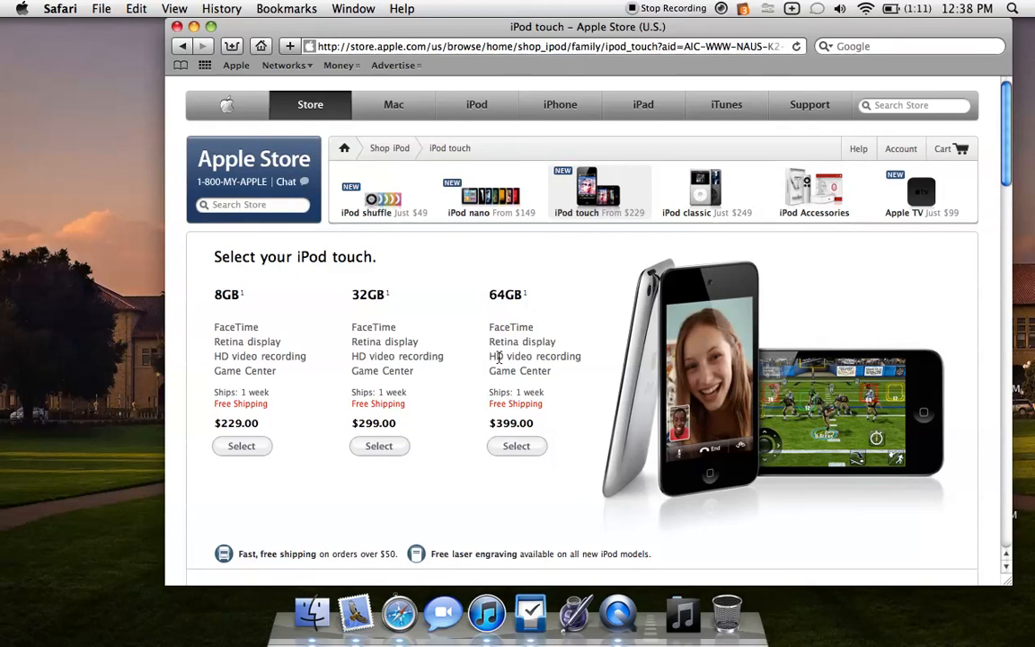
pyautogui.moveTo(407, 340)
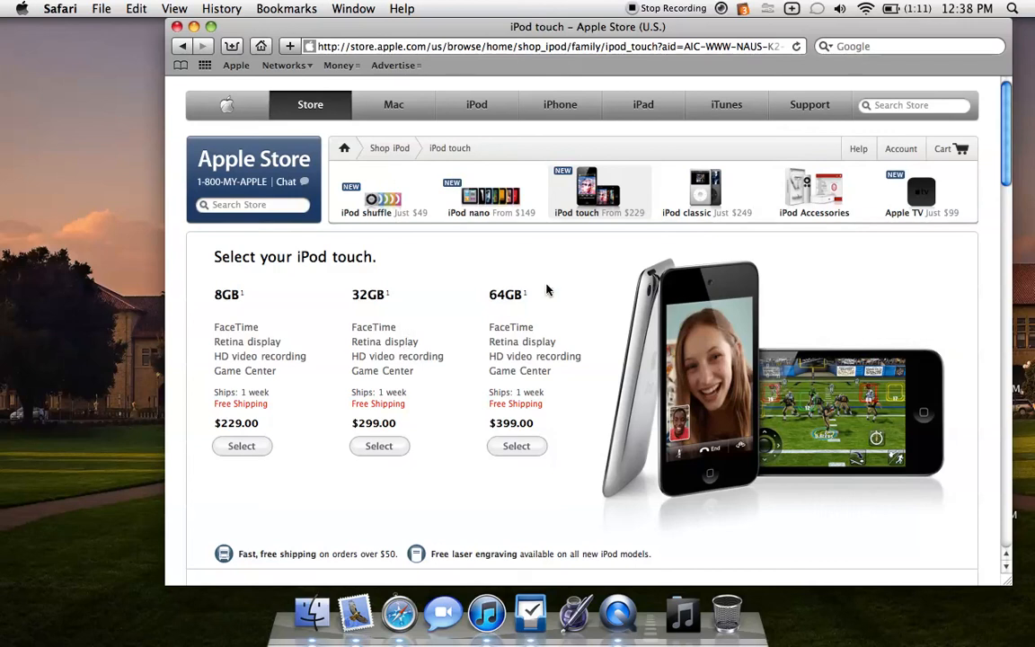
pyautogui.moveTo(798, 180)
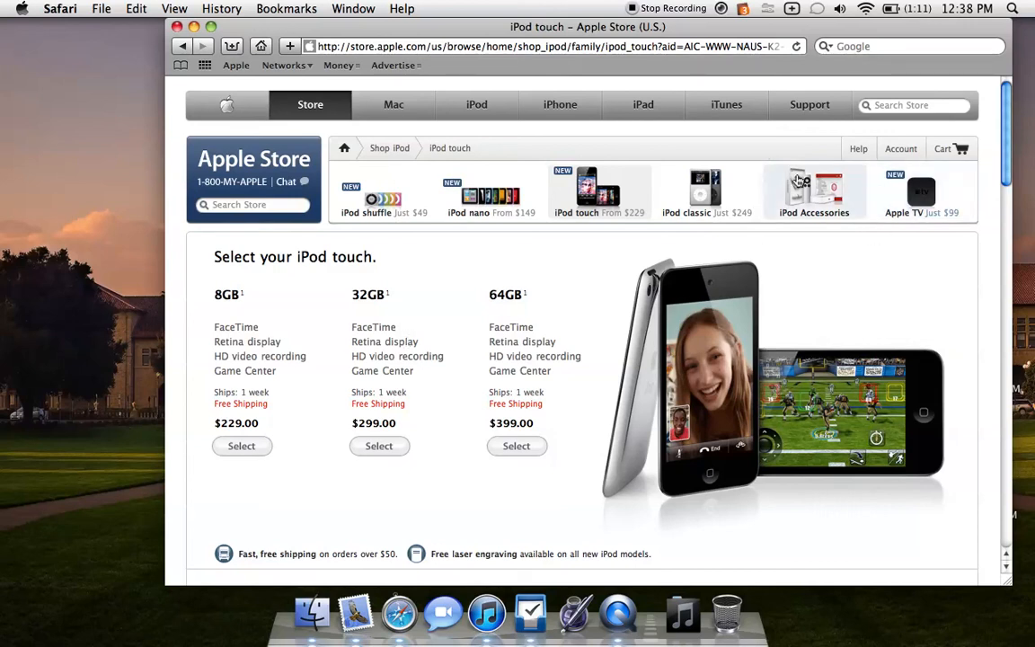
pyautogui.moveTo(904, 205)
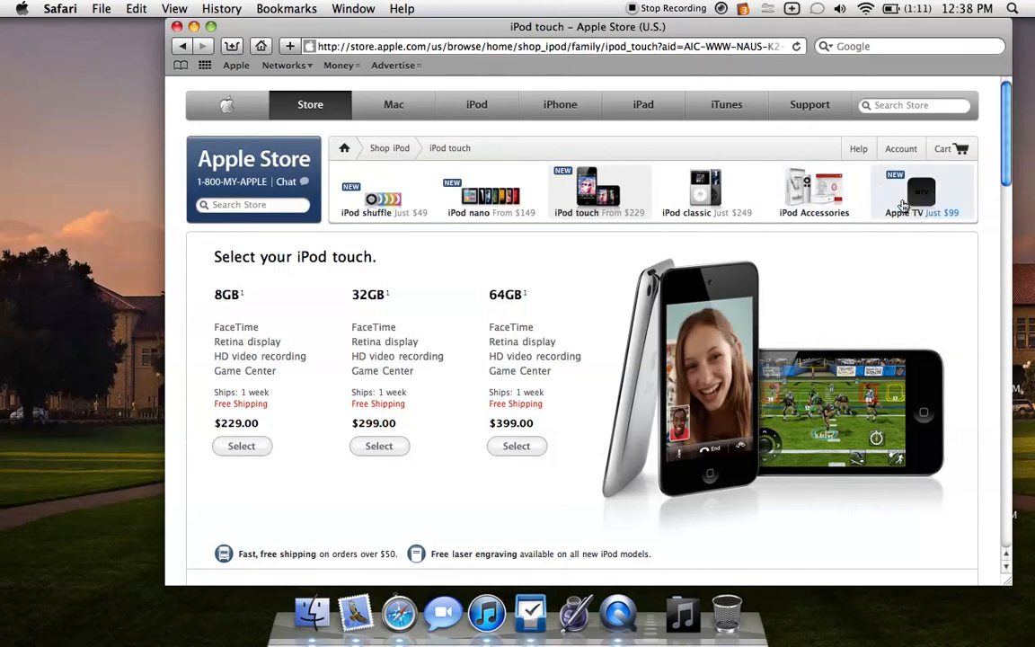
pyautogui.click(922, 191)
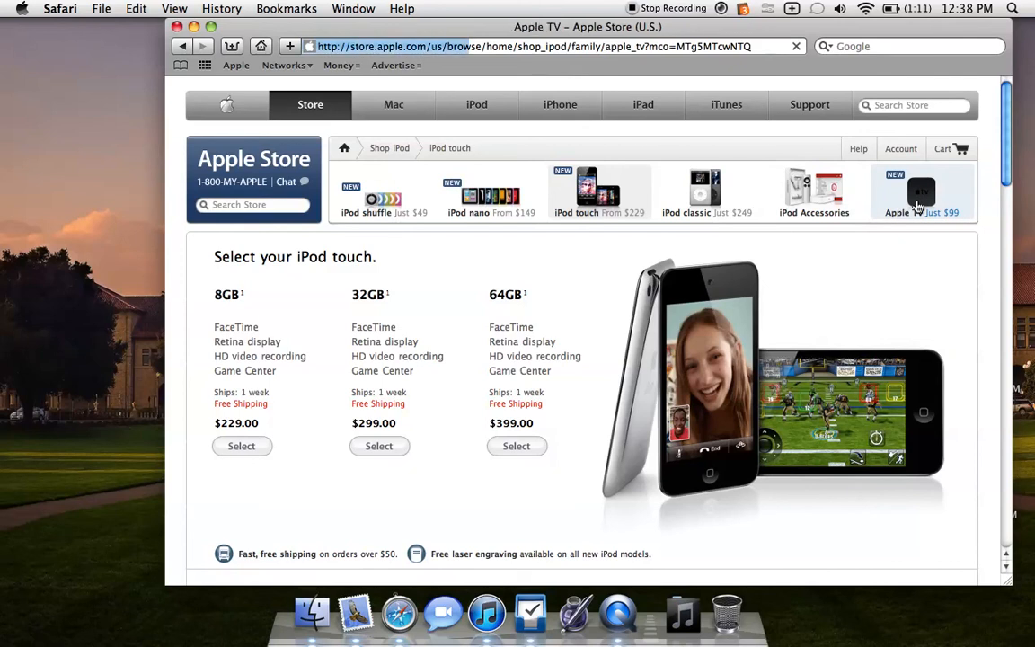
pyautogui.click(921, 191)
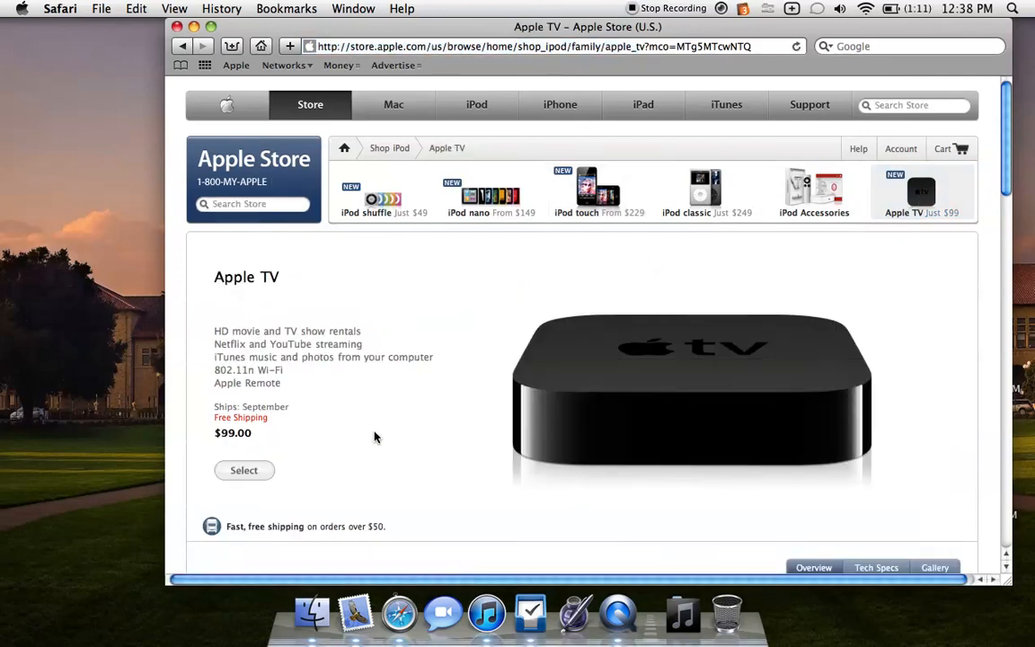
pyautogui.scroll(-3)
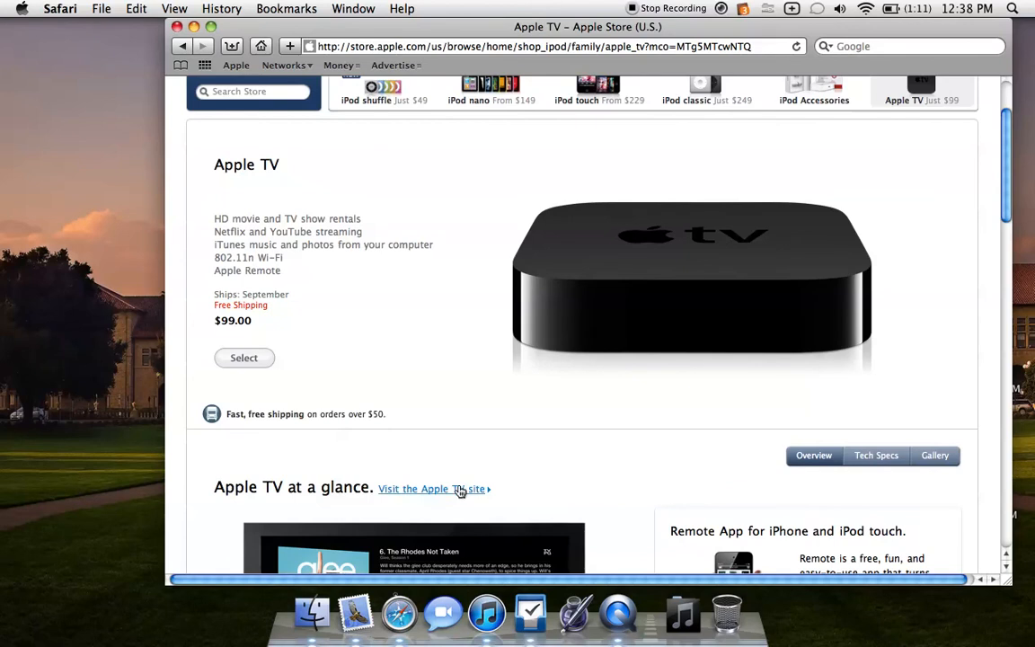
# Visit the Apple TV site and scroll to 'The all-new Apple TV' feature descriptions.
pyautogui.click(431, 488)
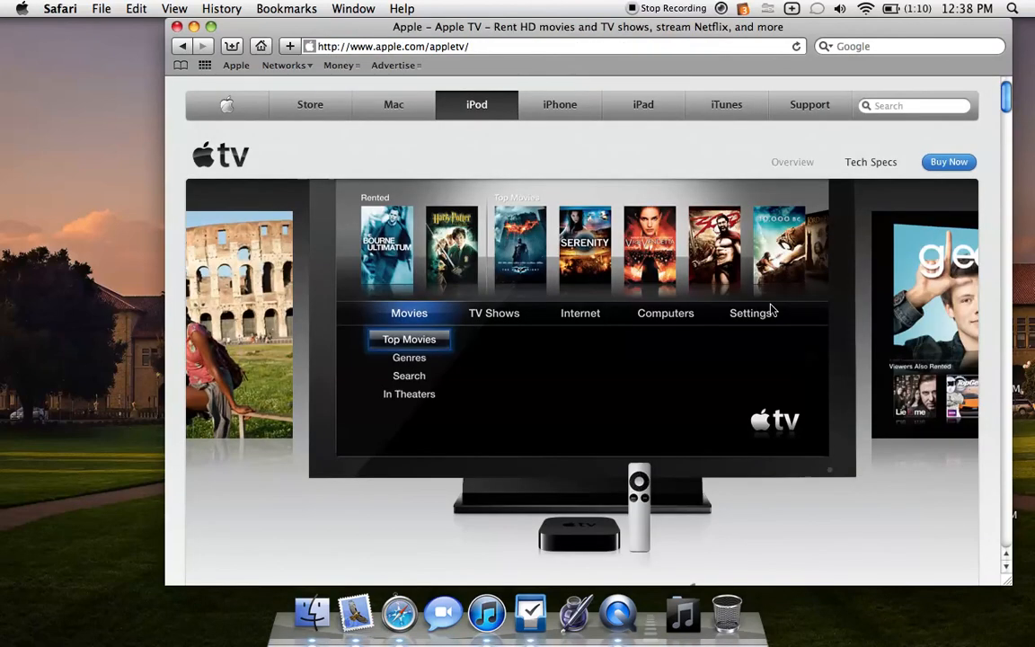
pyautogui.scroll(-3)
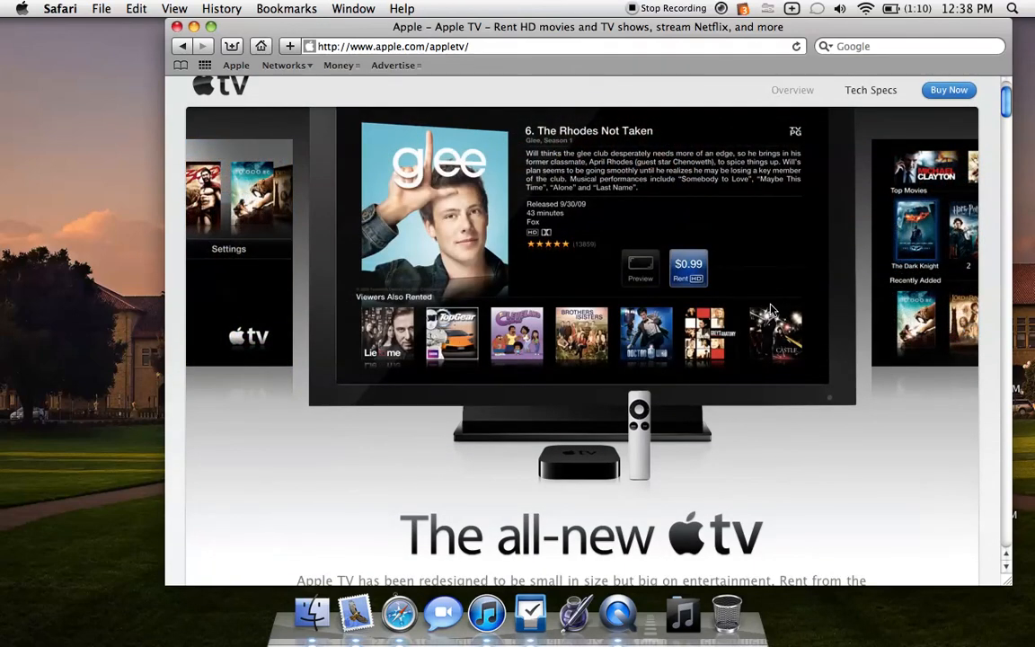
pyautogui.scroll(-3)
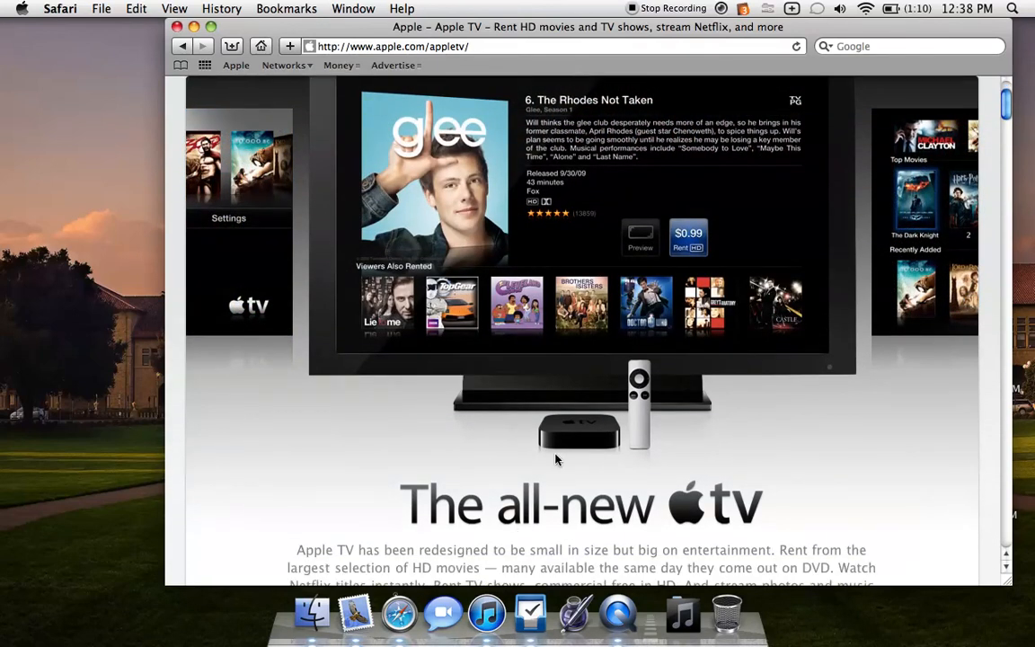
pyautogui.scroll(-3)
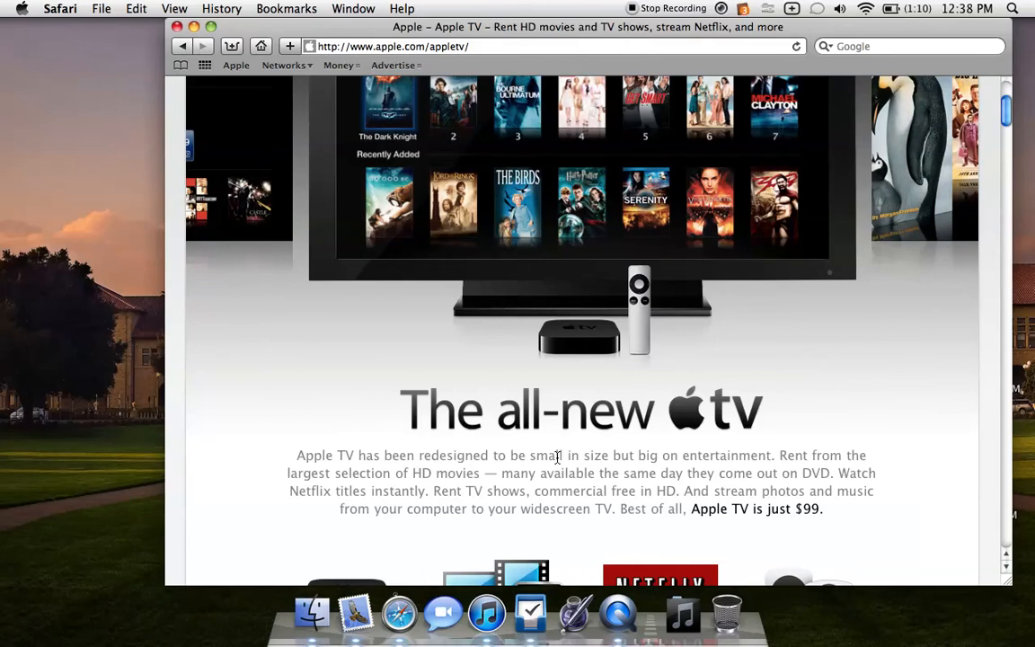
pyautogui.scroll(-3)
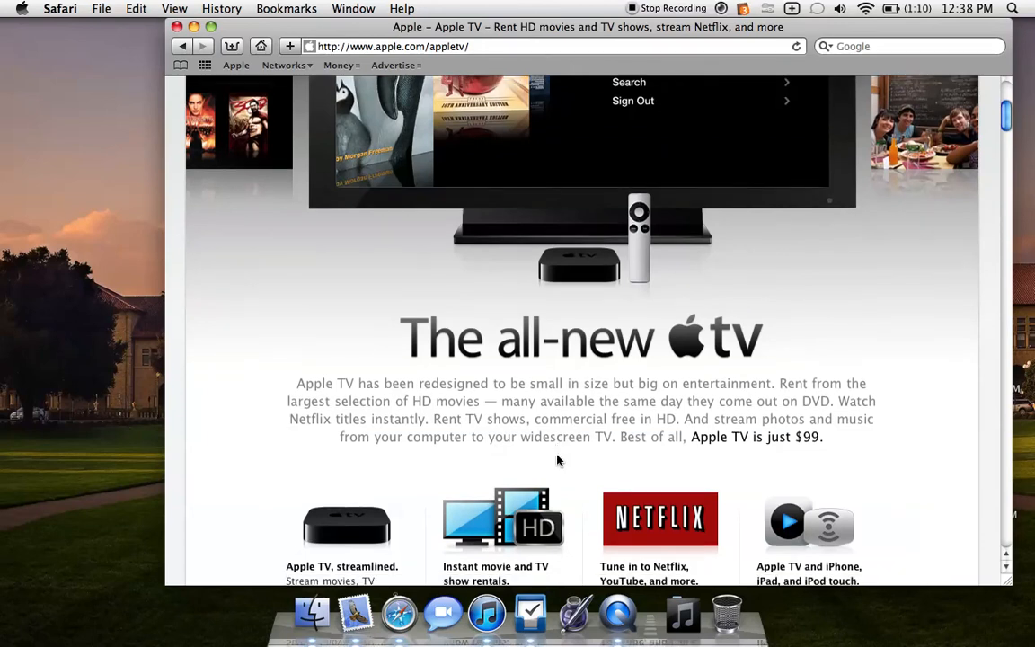
pyautogui.scroll(-3)
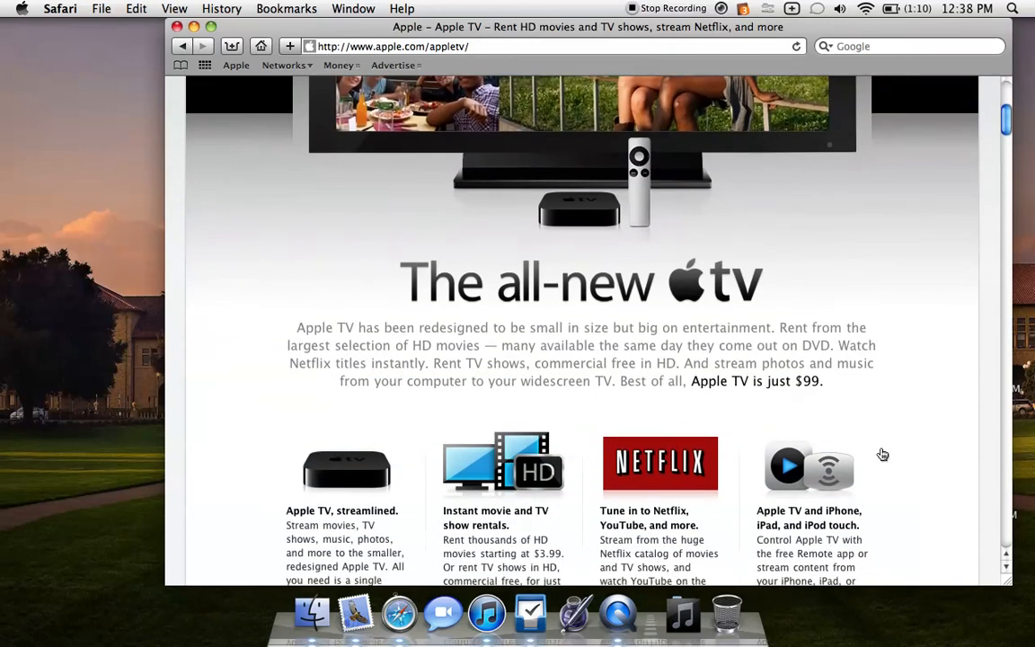
pyautogui.scroll(-3)
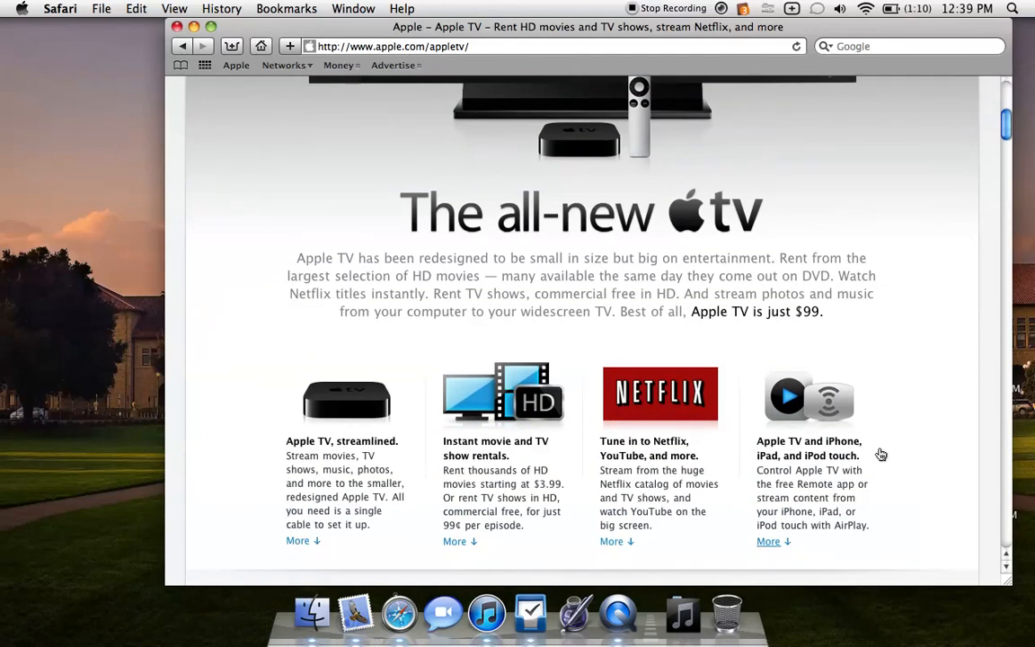
pyautogui.moveTo(921, 484)
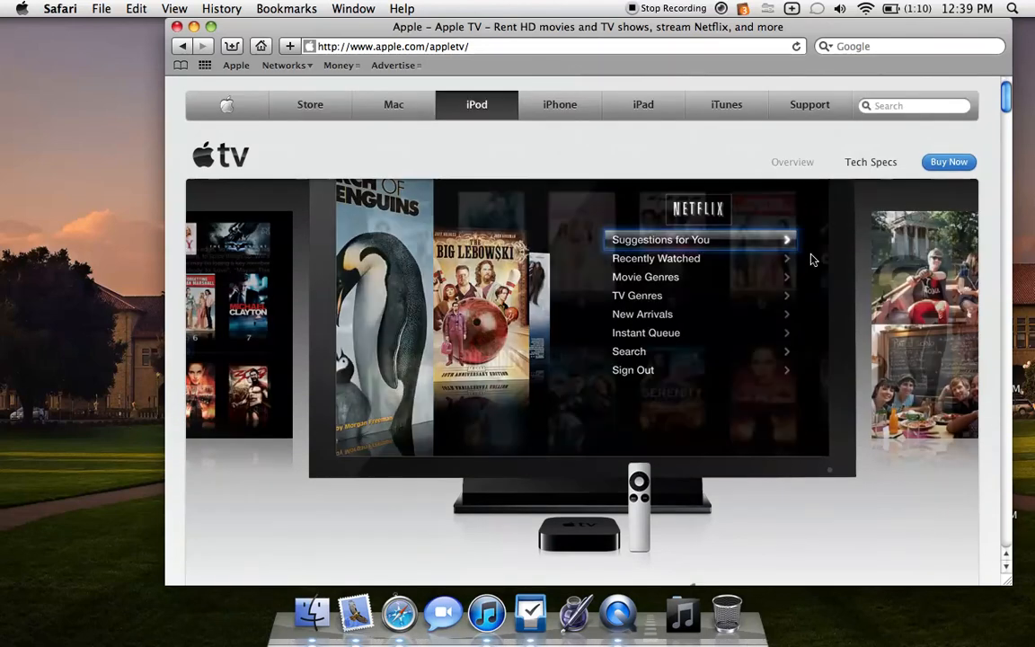
# Open Apple TV Tech Specs and scroll to the system requirements and ports.
pyautogui.click(870, 162)
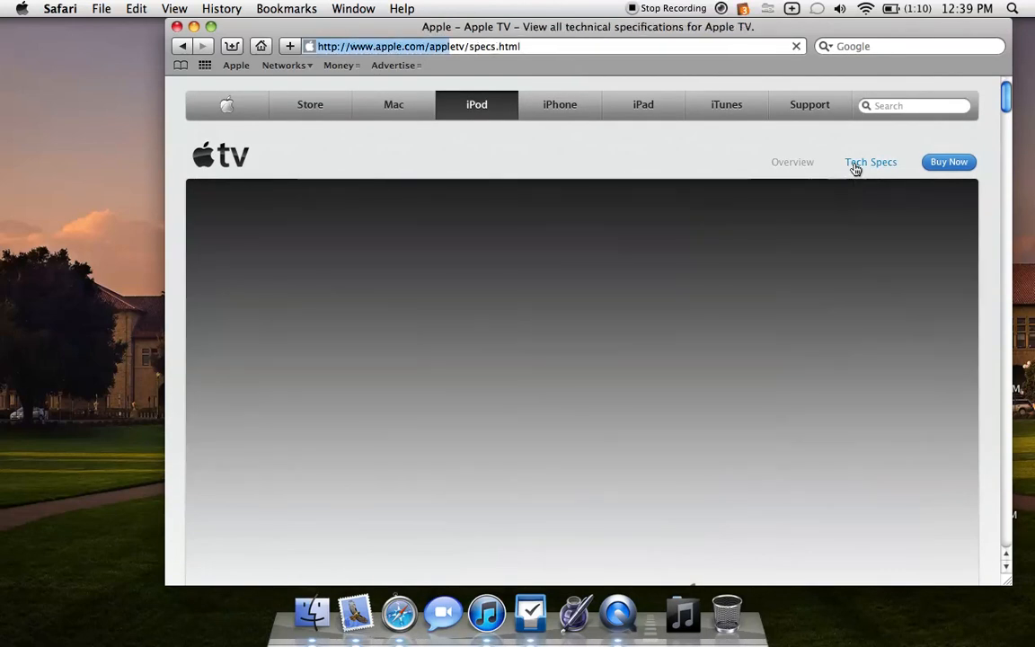
pyautogui.click(871, 162)
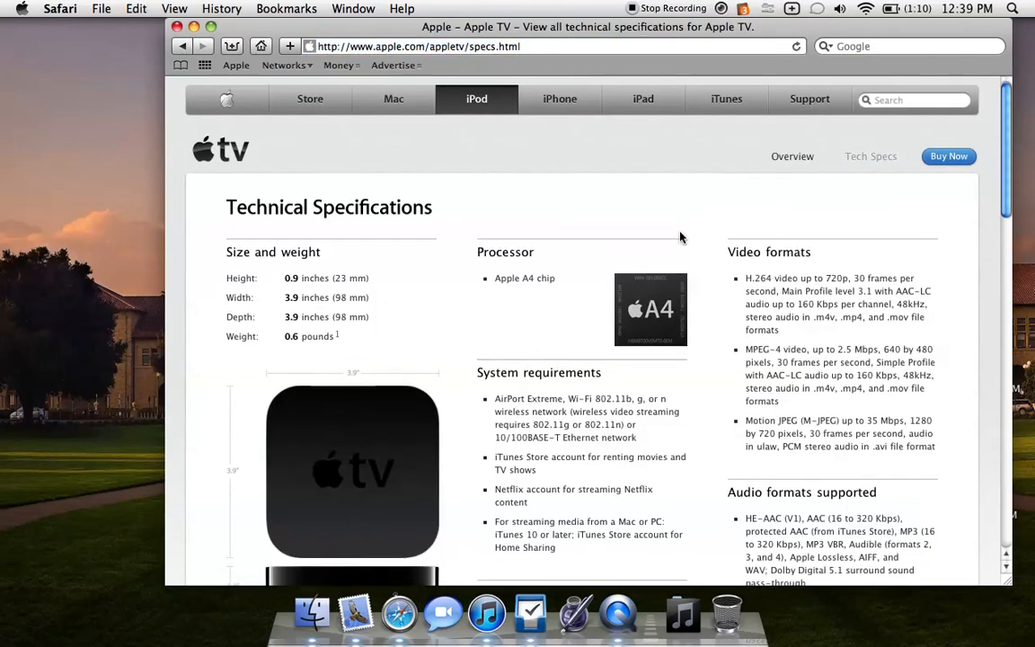
pyautogui.scroll(-3)
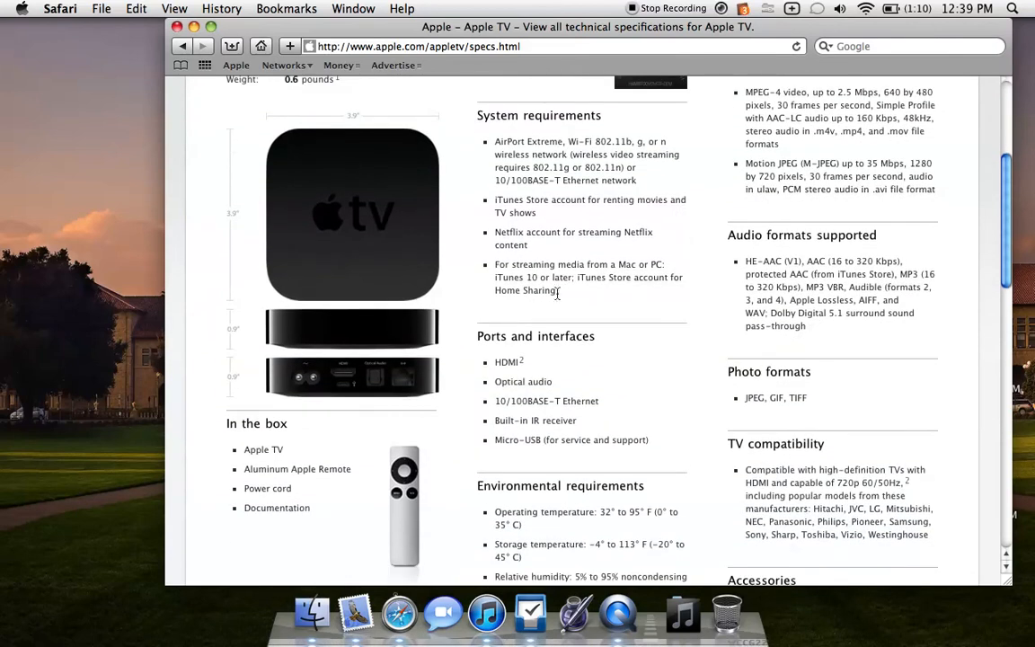
pyautogui.moveTo(307, 389)
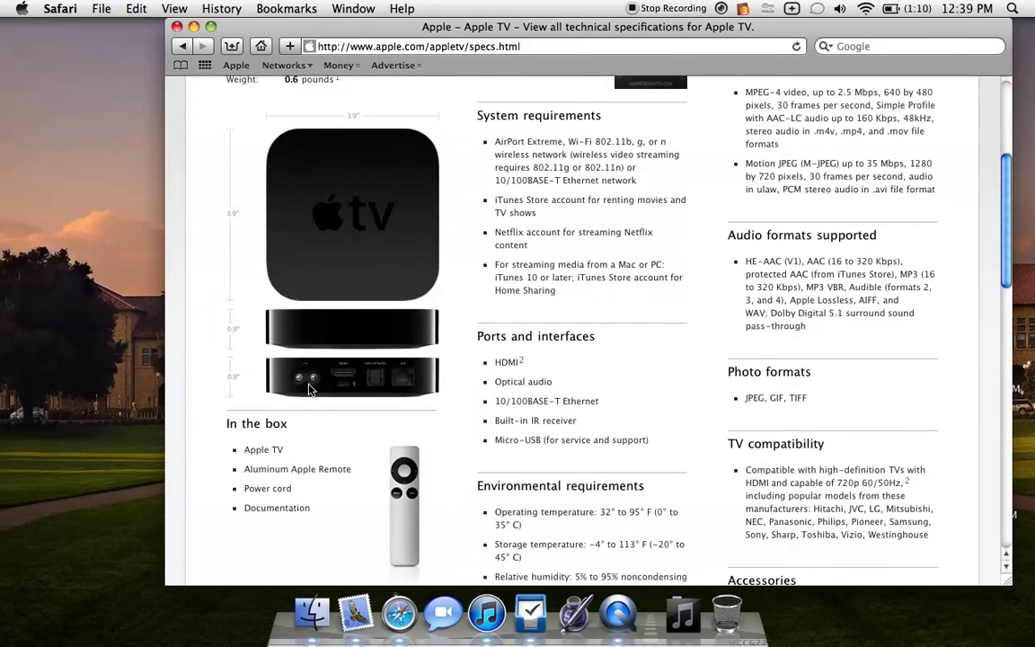
pyautogui.moveTo(339, 382)
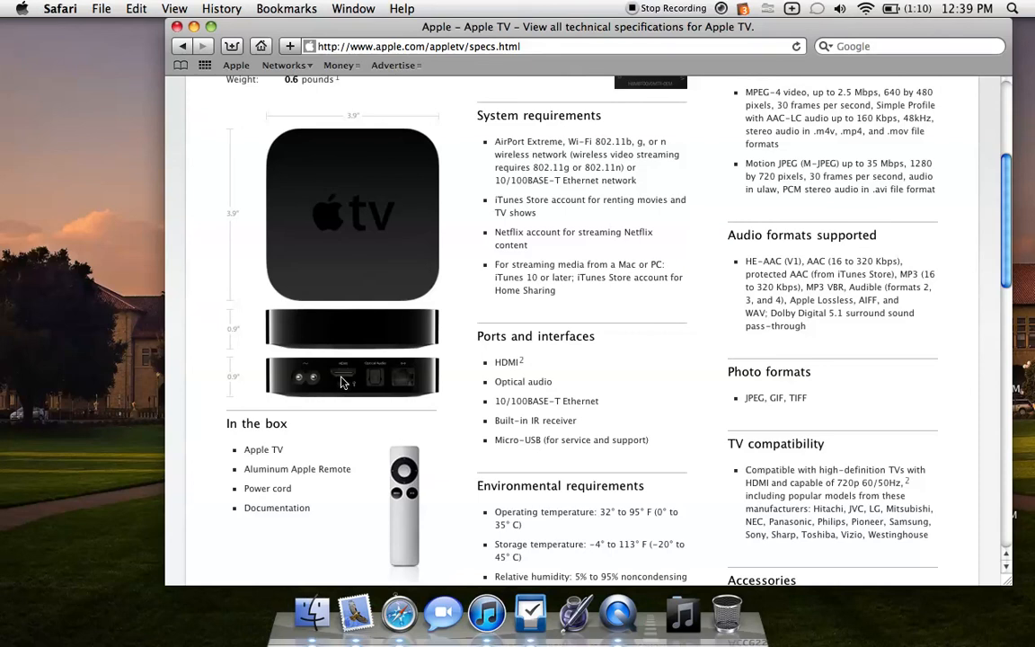
pyautogui.moveTo(404, 391)
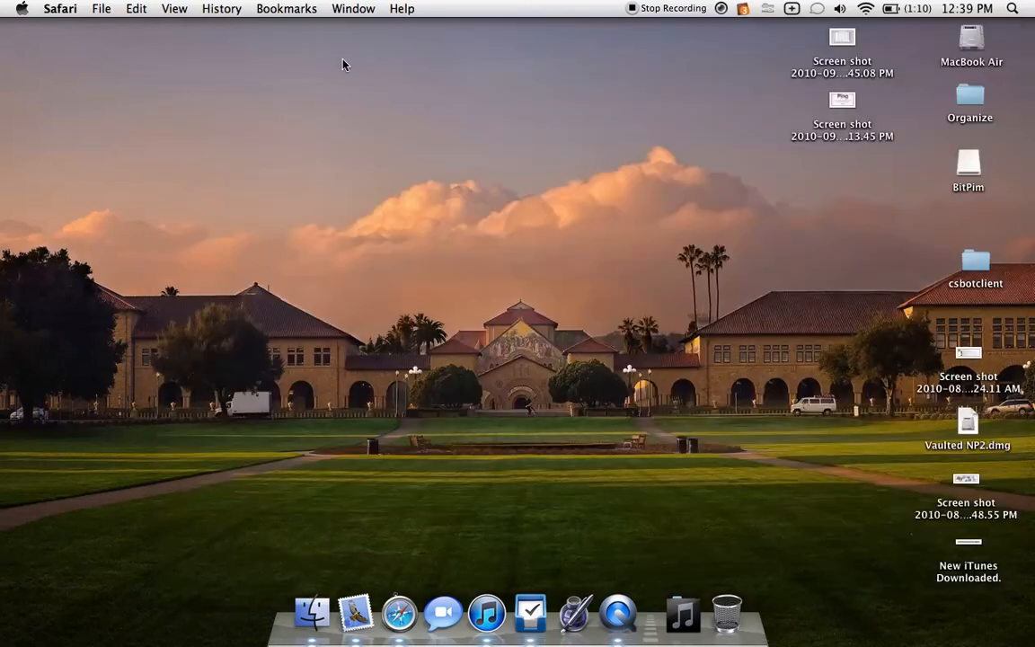
pyautogui.moveTo(566, 64)
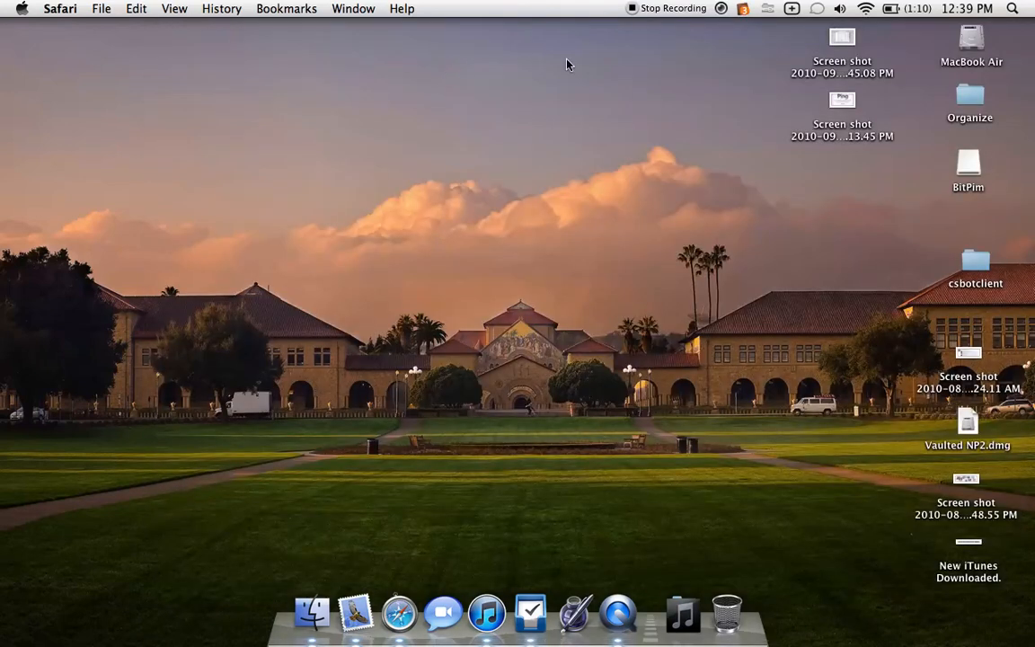
pyautogui.moveTo(611, 41)
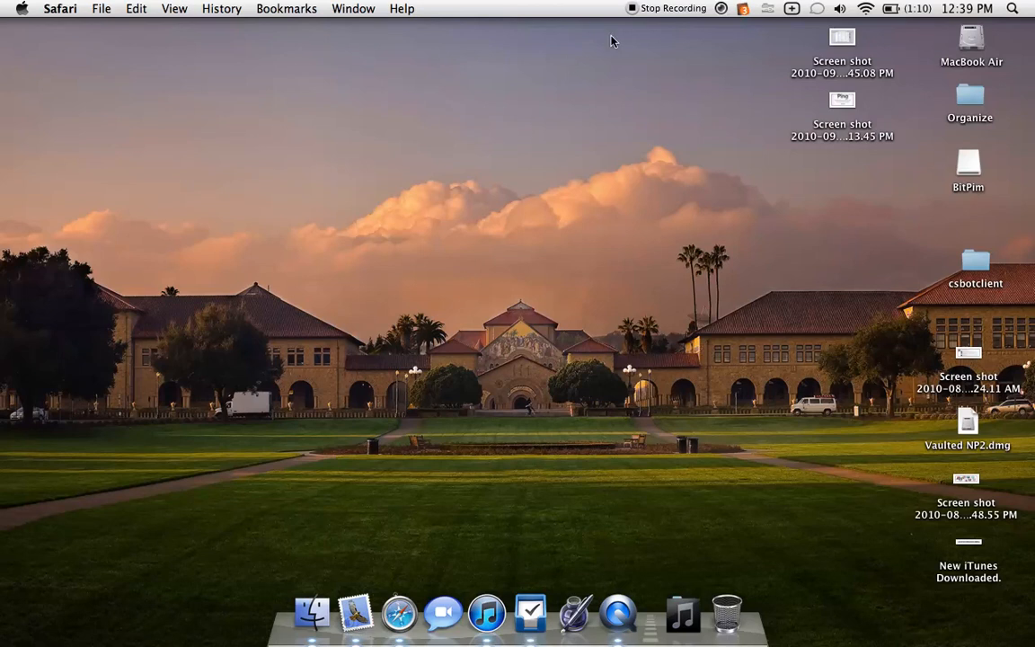